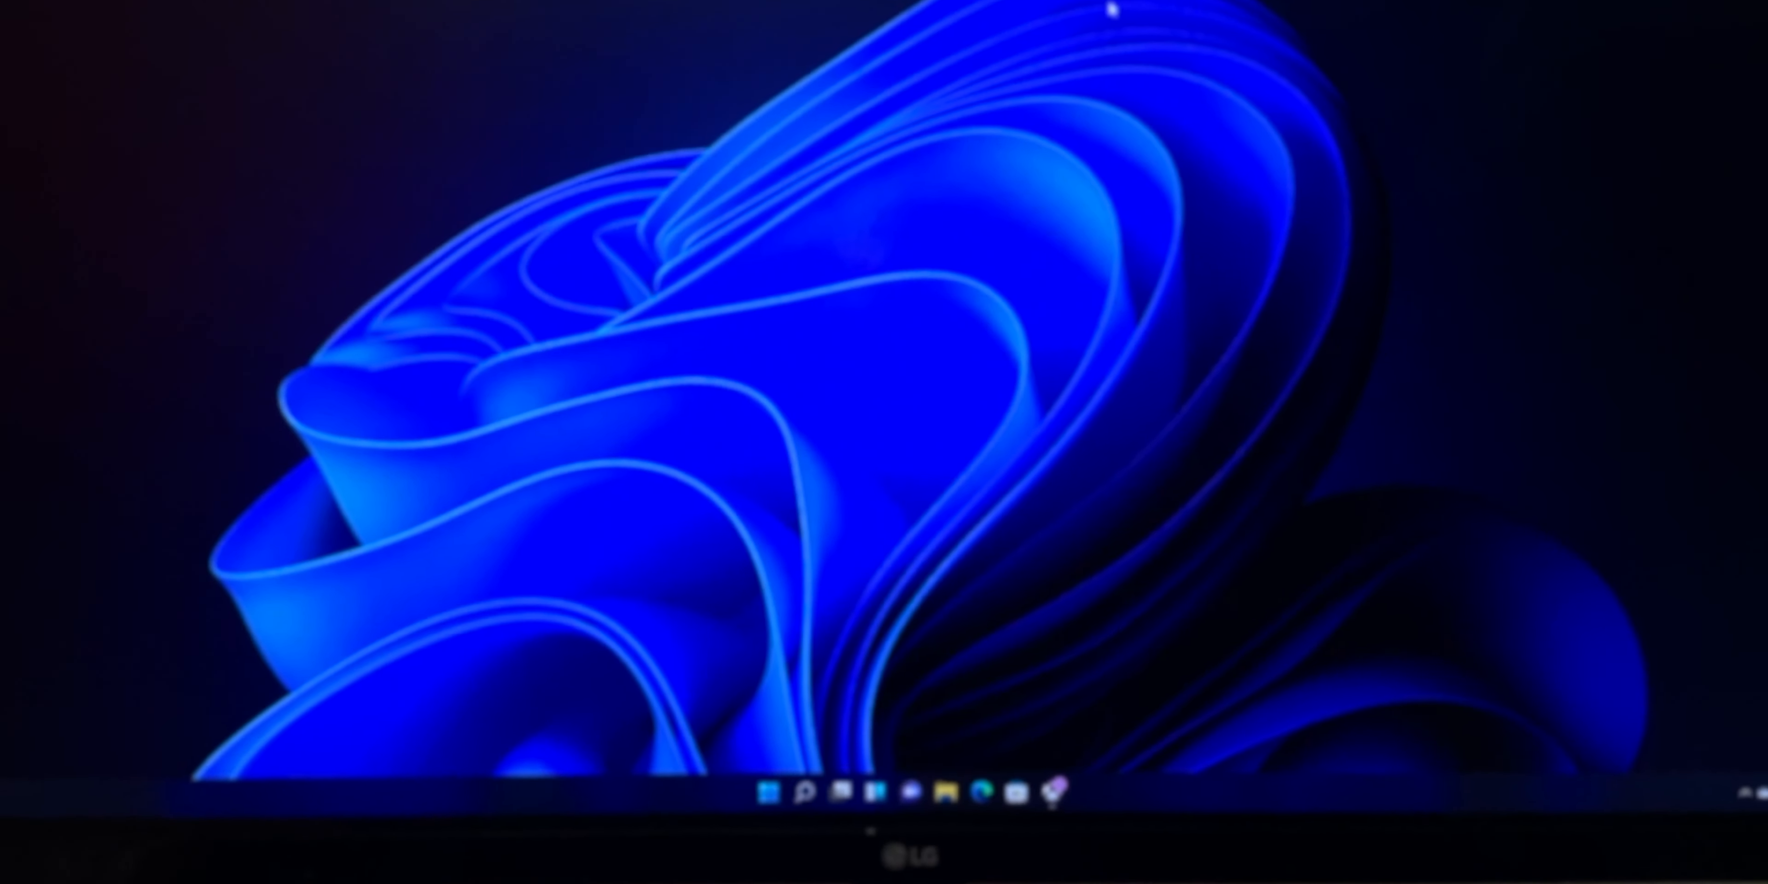
Reach the taskbar settings with Taskbar behaviors expanded and alignment choices Left and Center showing
click(742, 820)
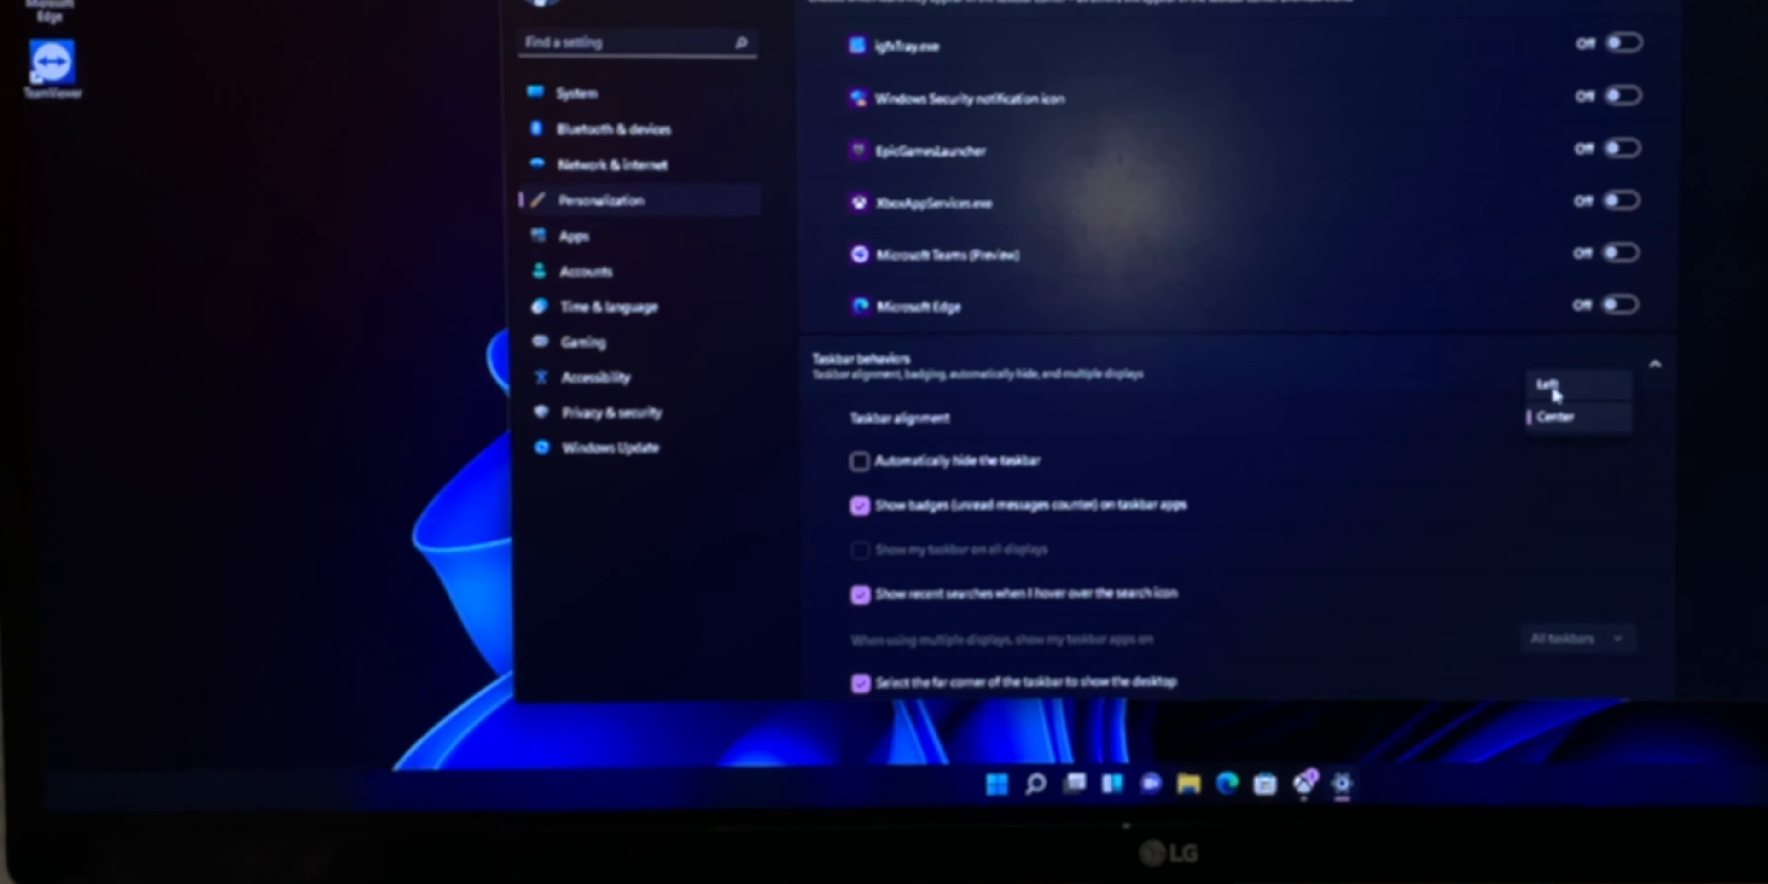
Switch taskbar alignment to Left, restore it to Center, then bring up the Start menu
click(1546, 383)
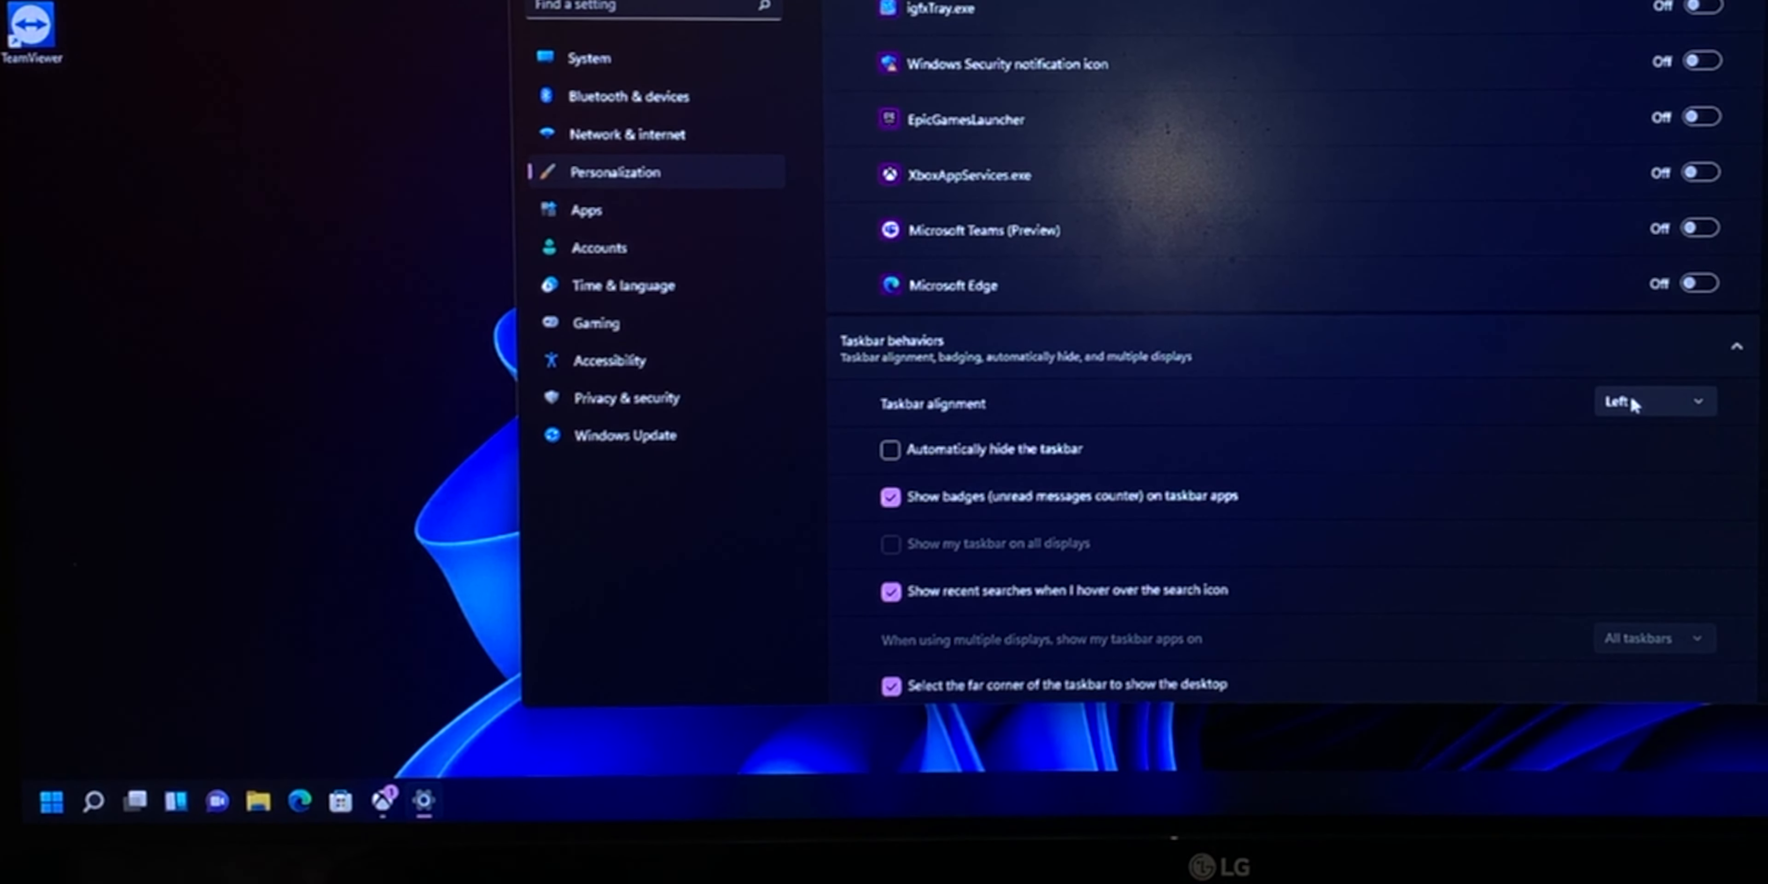
click(1652, 402)
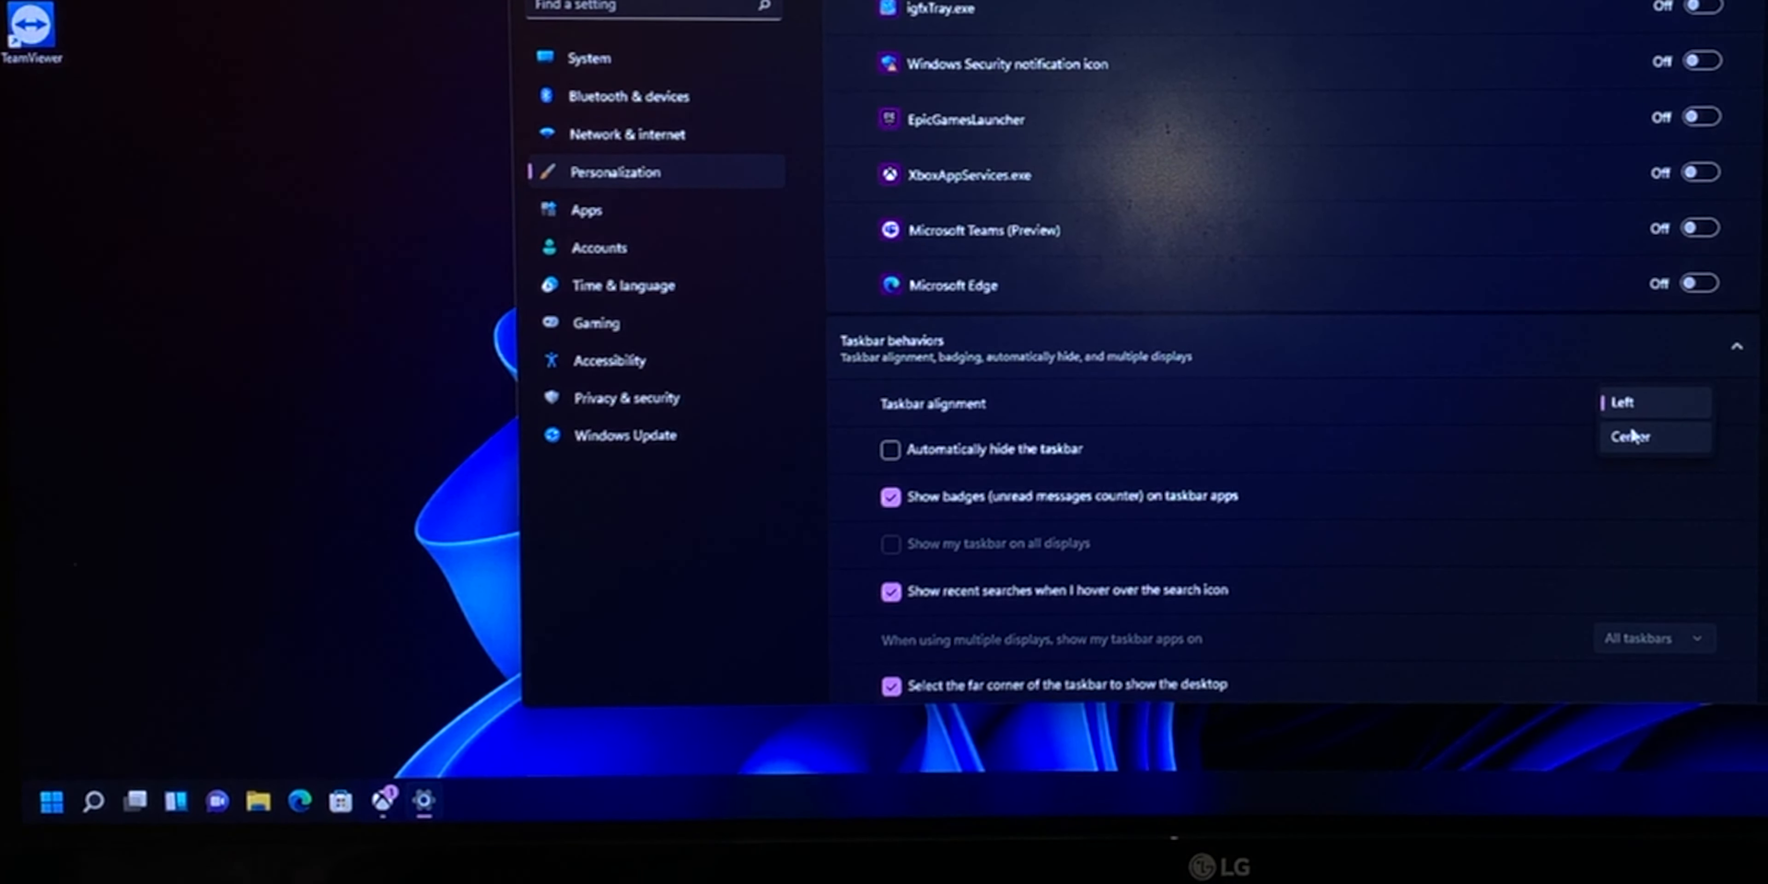
click(1629, 437)
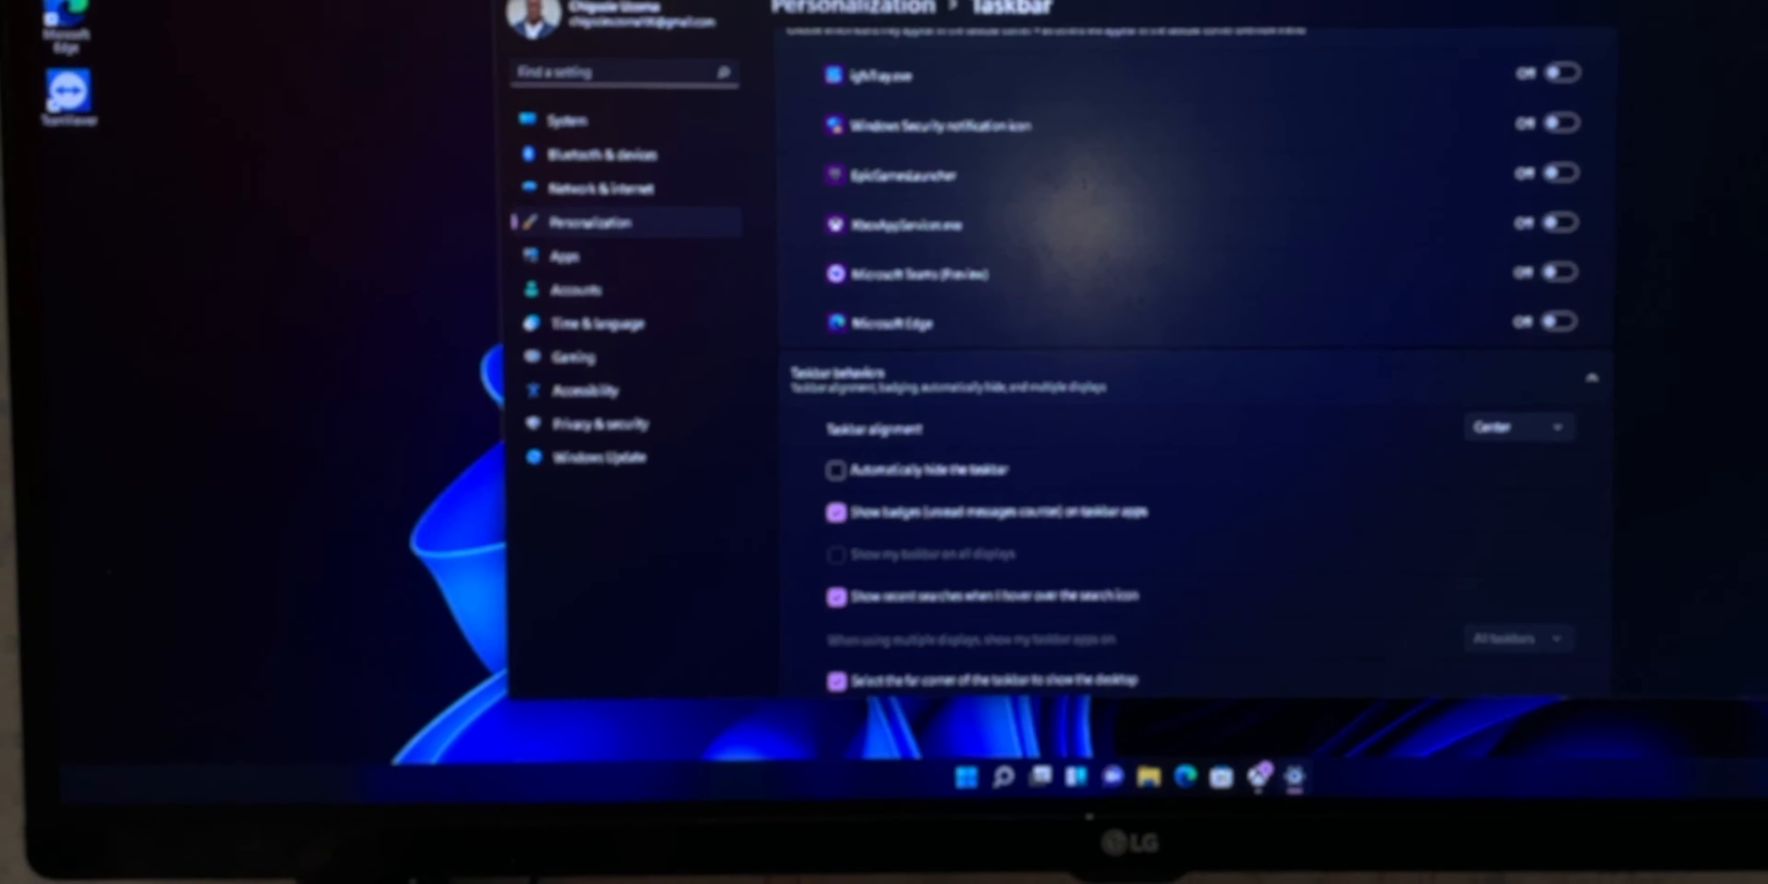
click(770, 863)
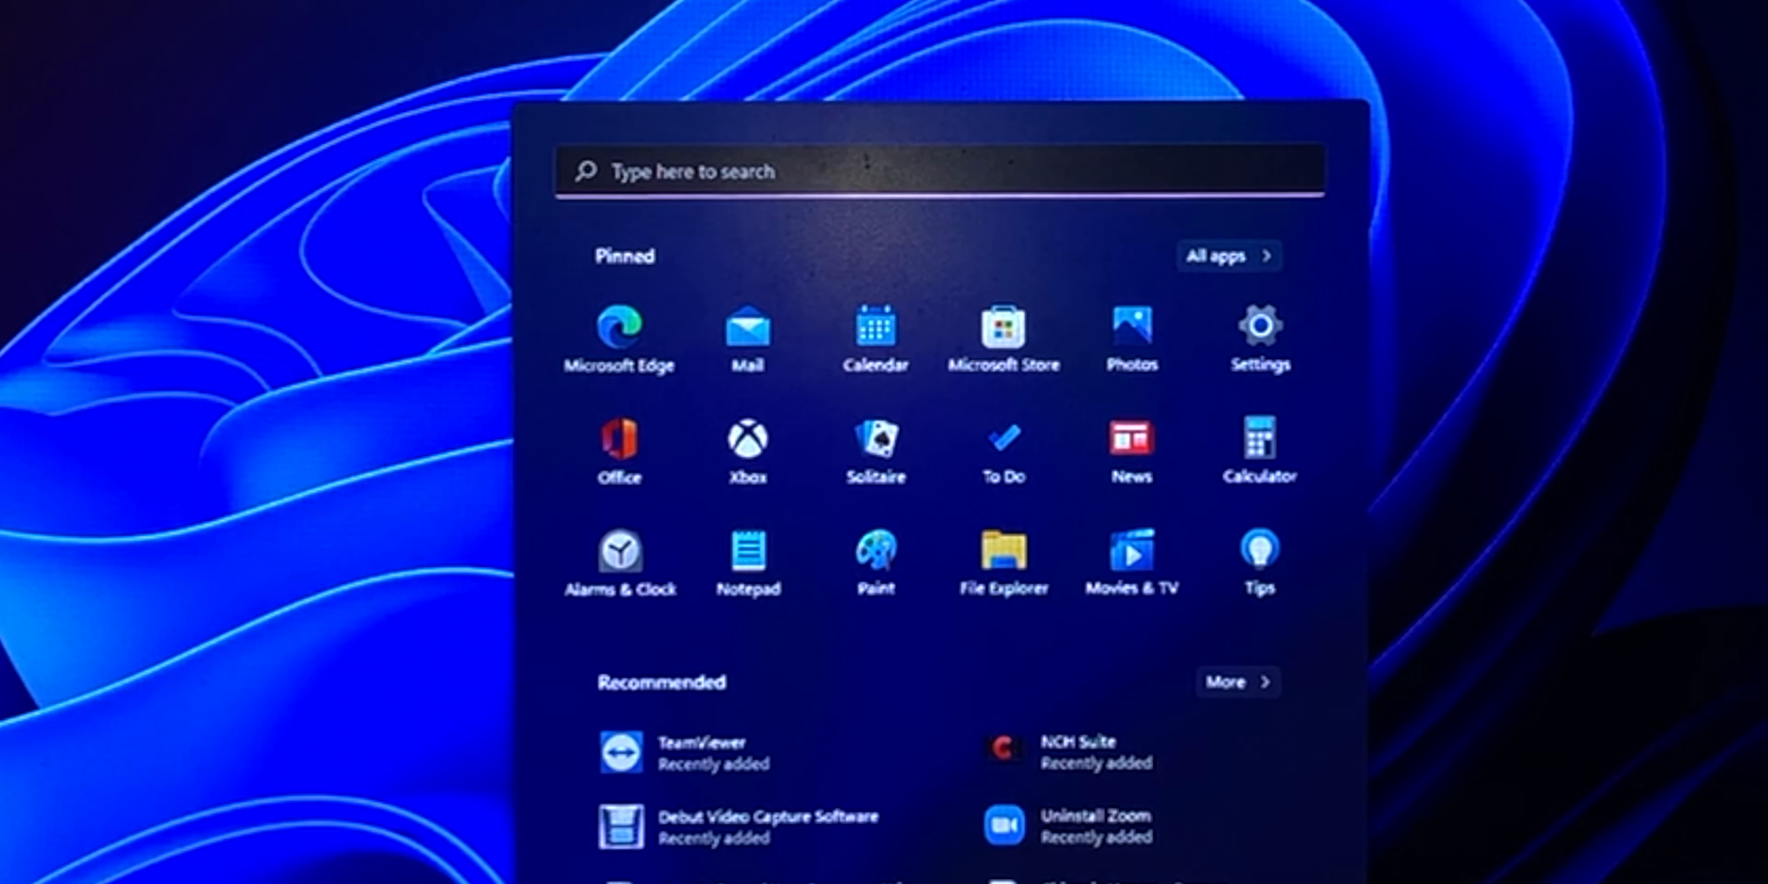
Show Task View with the open Settings and Xbox windows and the Gaming, Editing and Scripting desktops
scroll(down, 3)
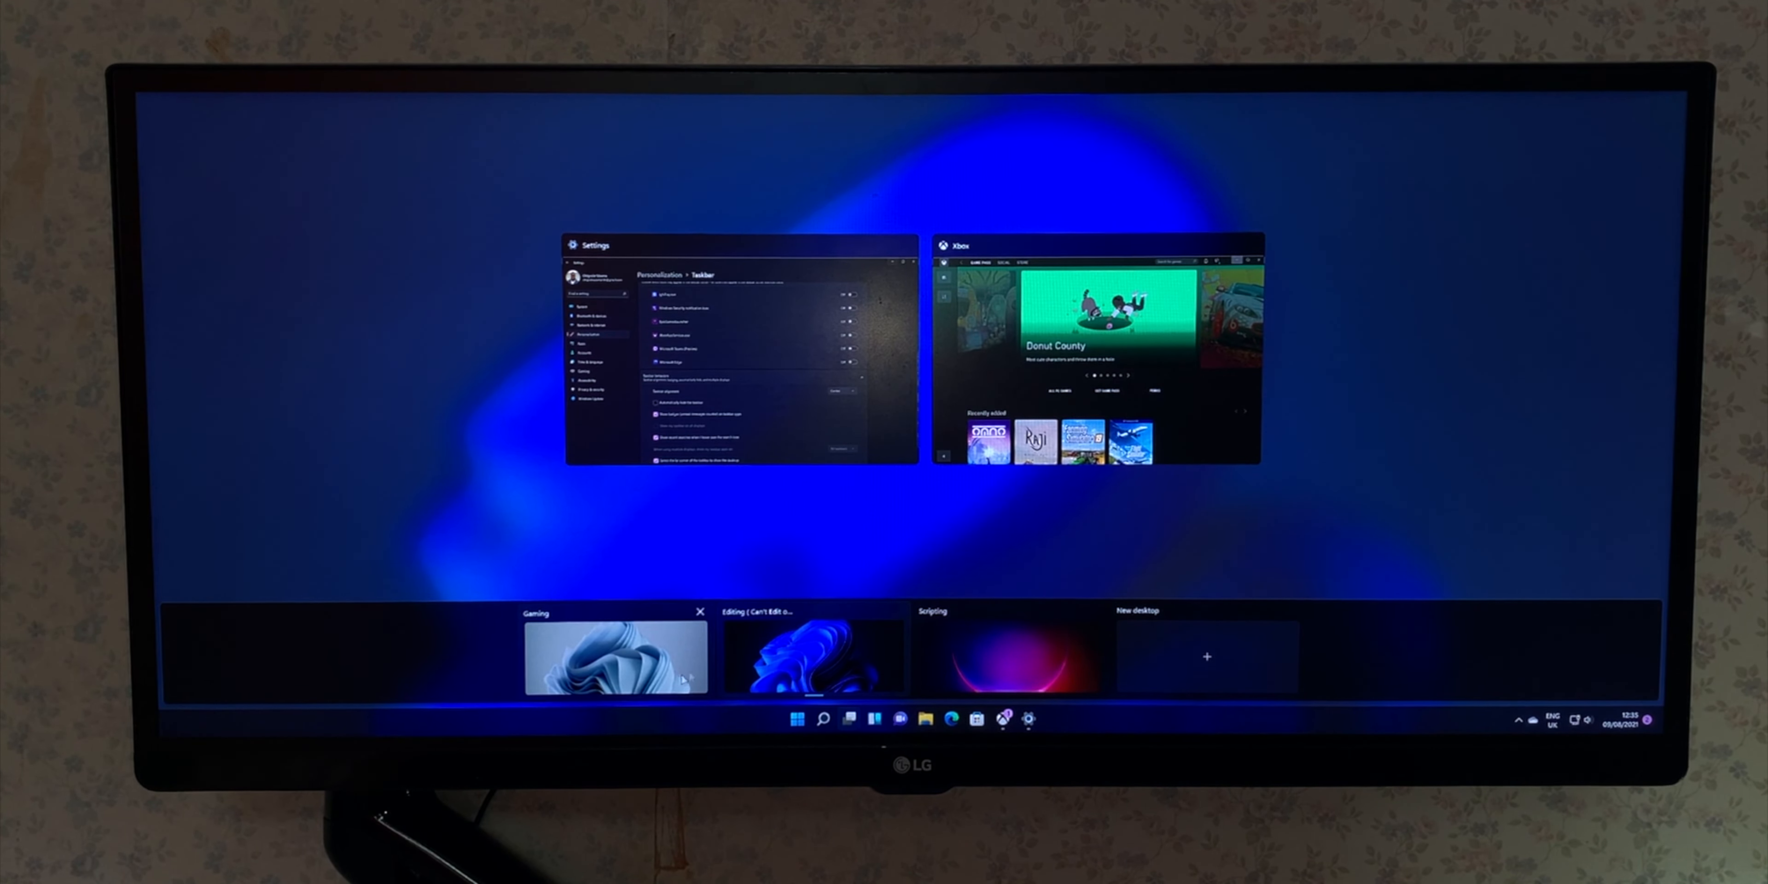
Switch to the empty Scripting virtual desktop from its Task View thumbnail
click(1009, 659)
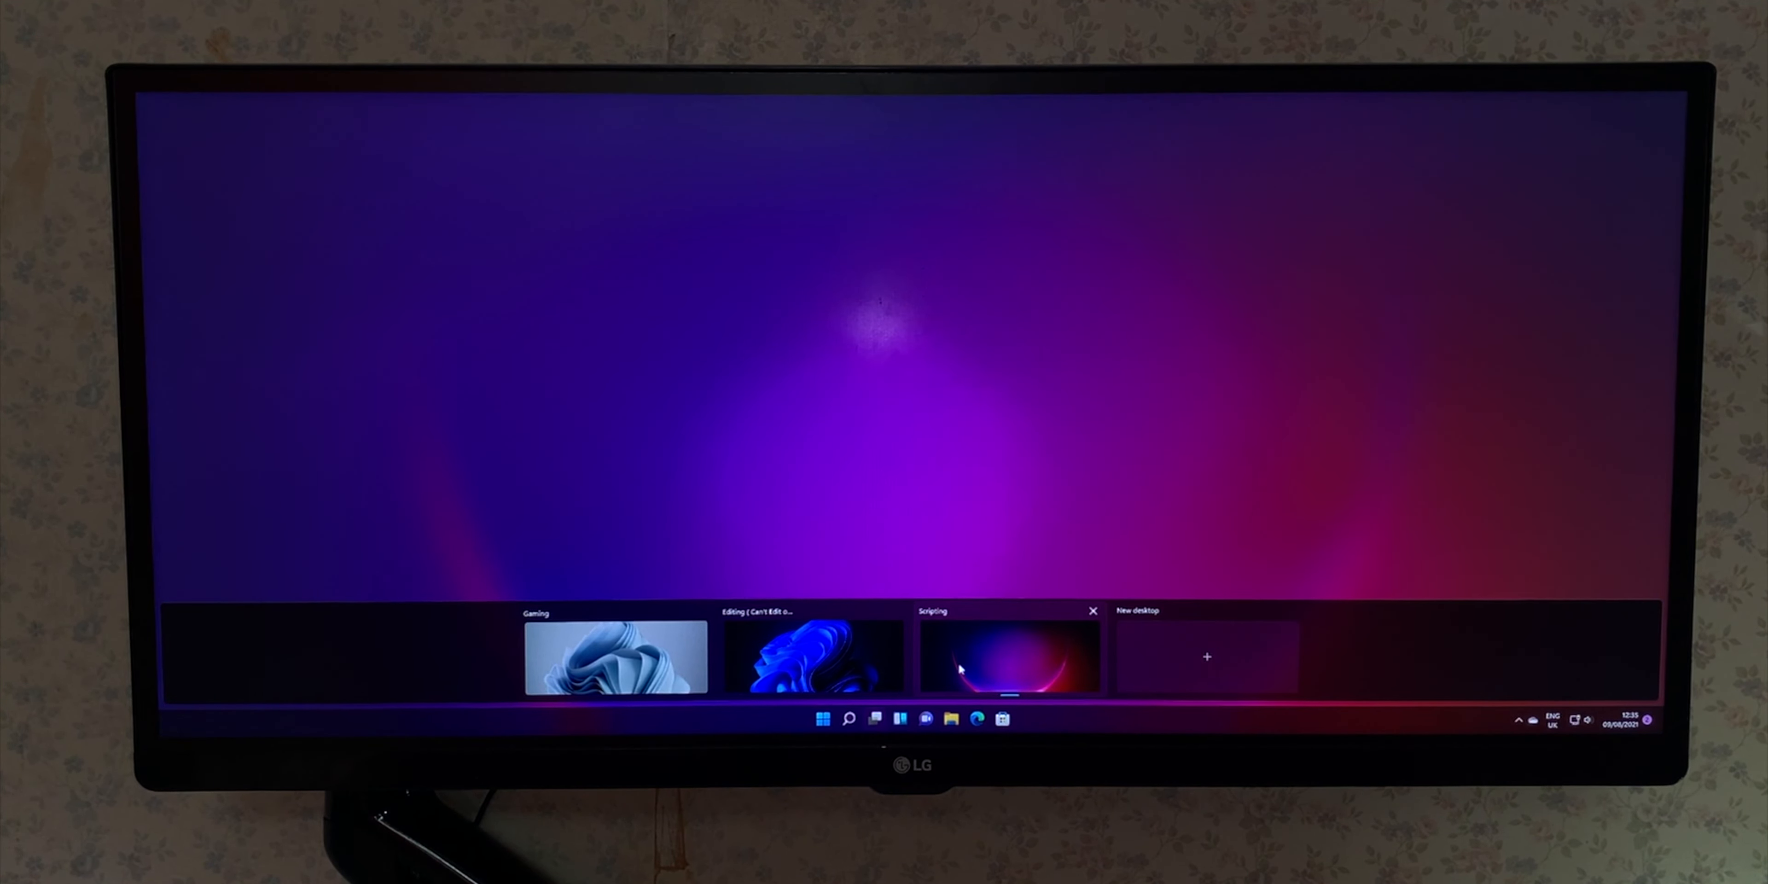
mouse_move(673, 542)
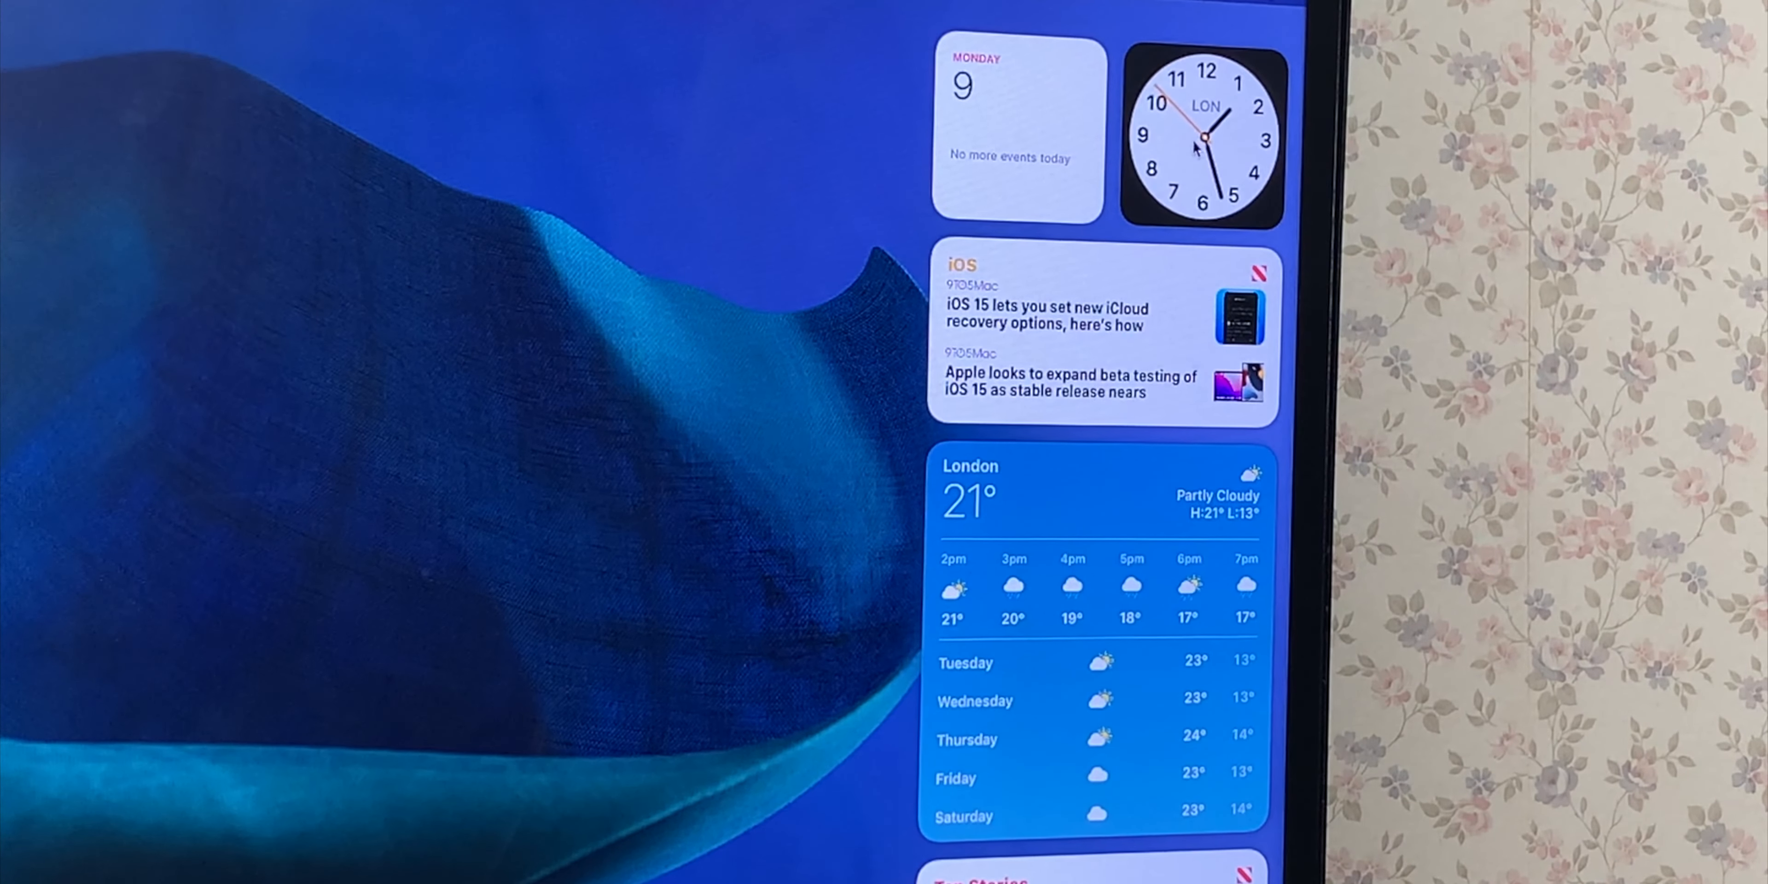
mouse_move(1086, 261)
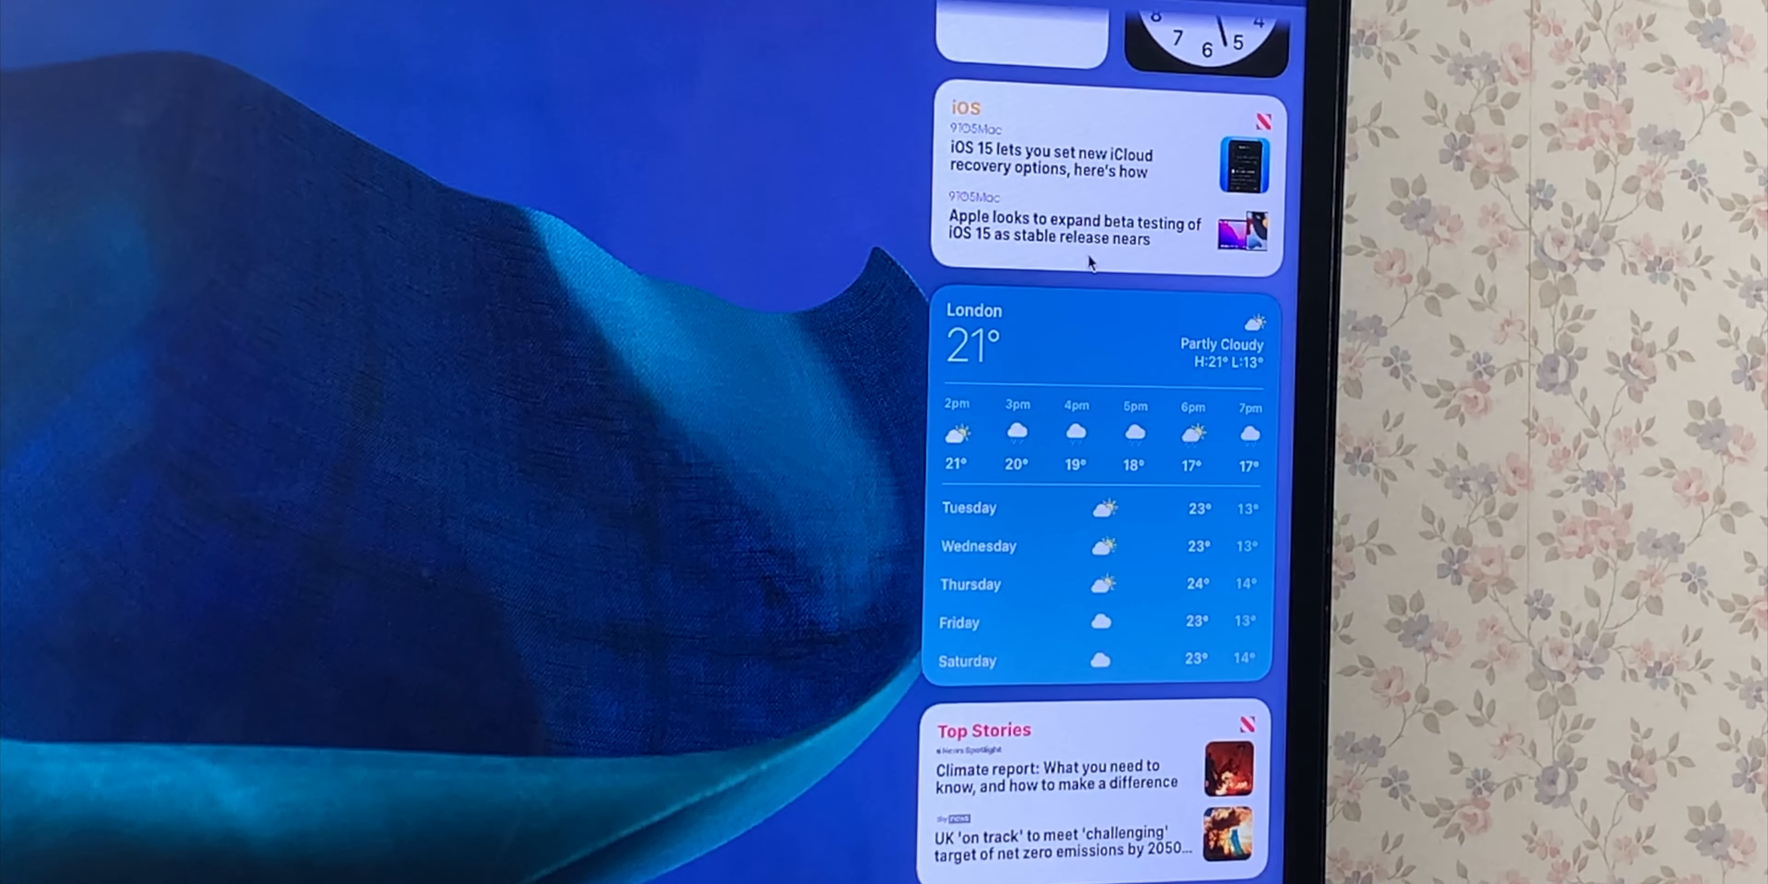
Scroll through the macOS widgets: calendar, clock, news, London weather and Top Stories
scroll(down, 3)
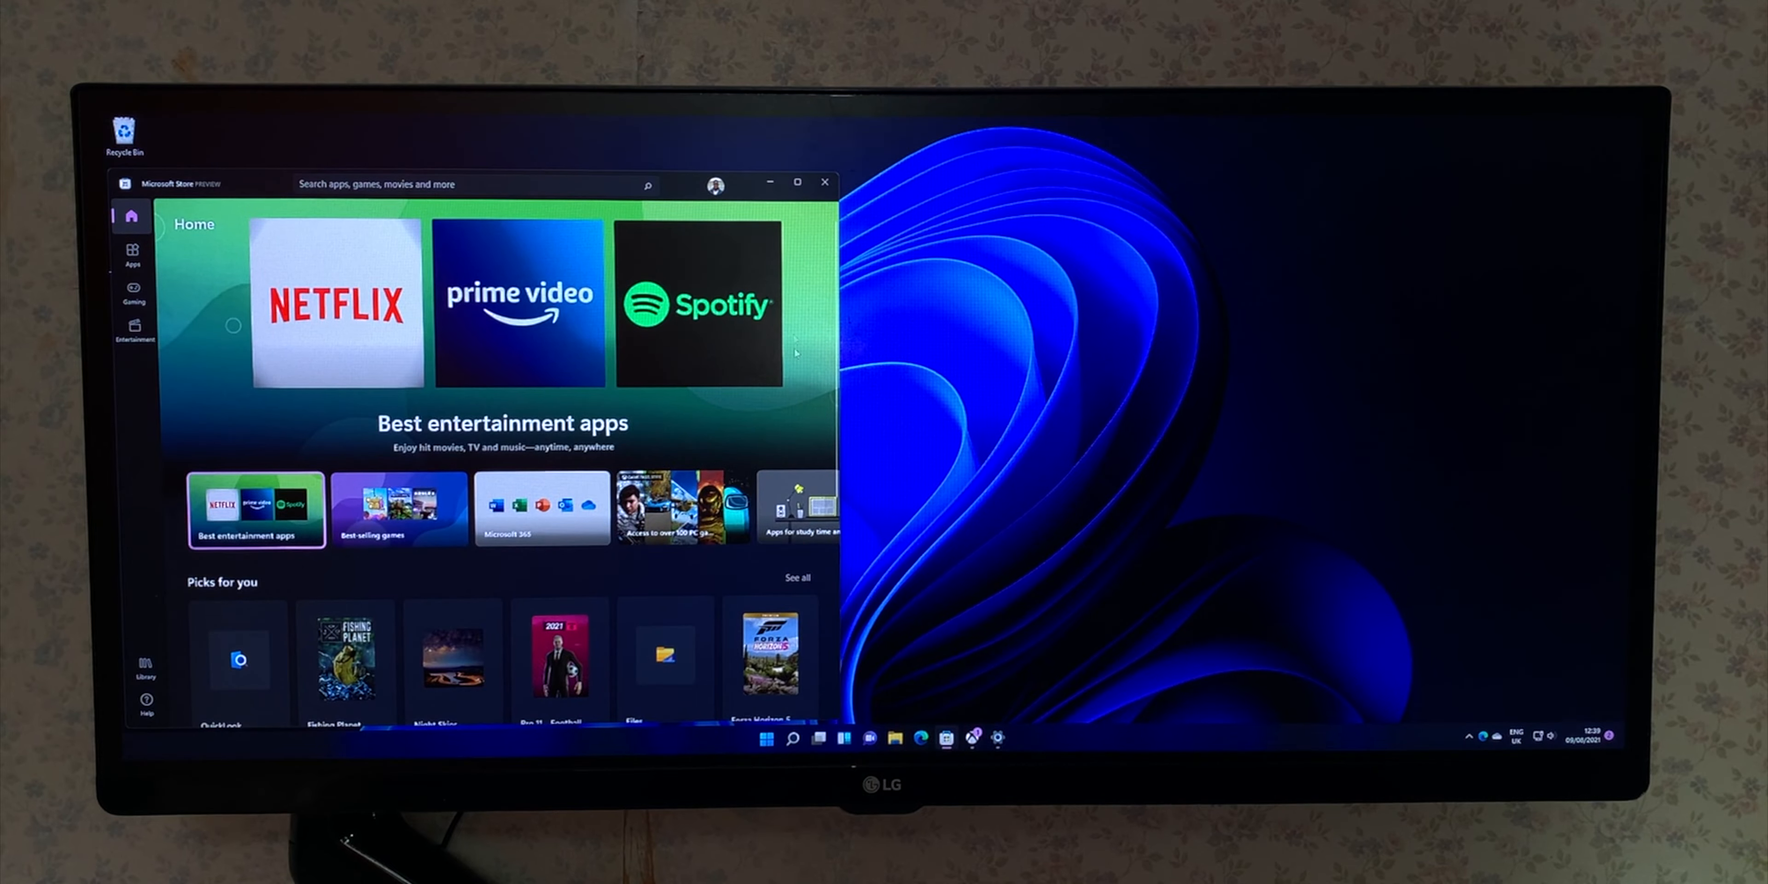
mouse_move(795, 183)
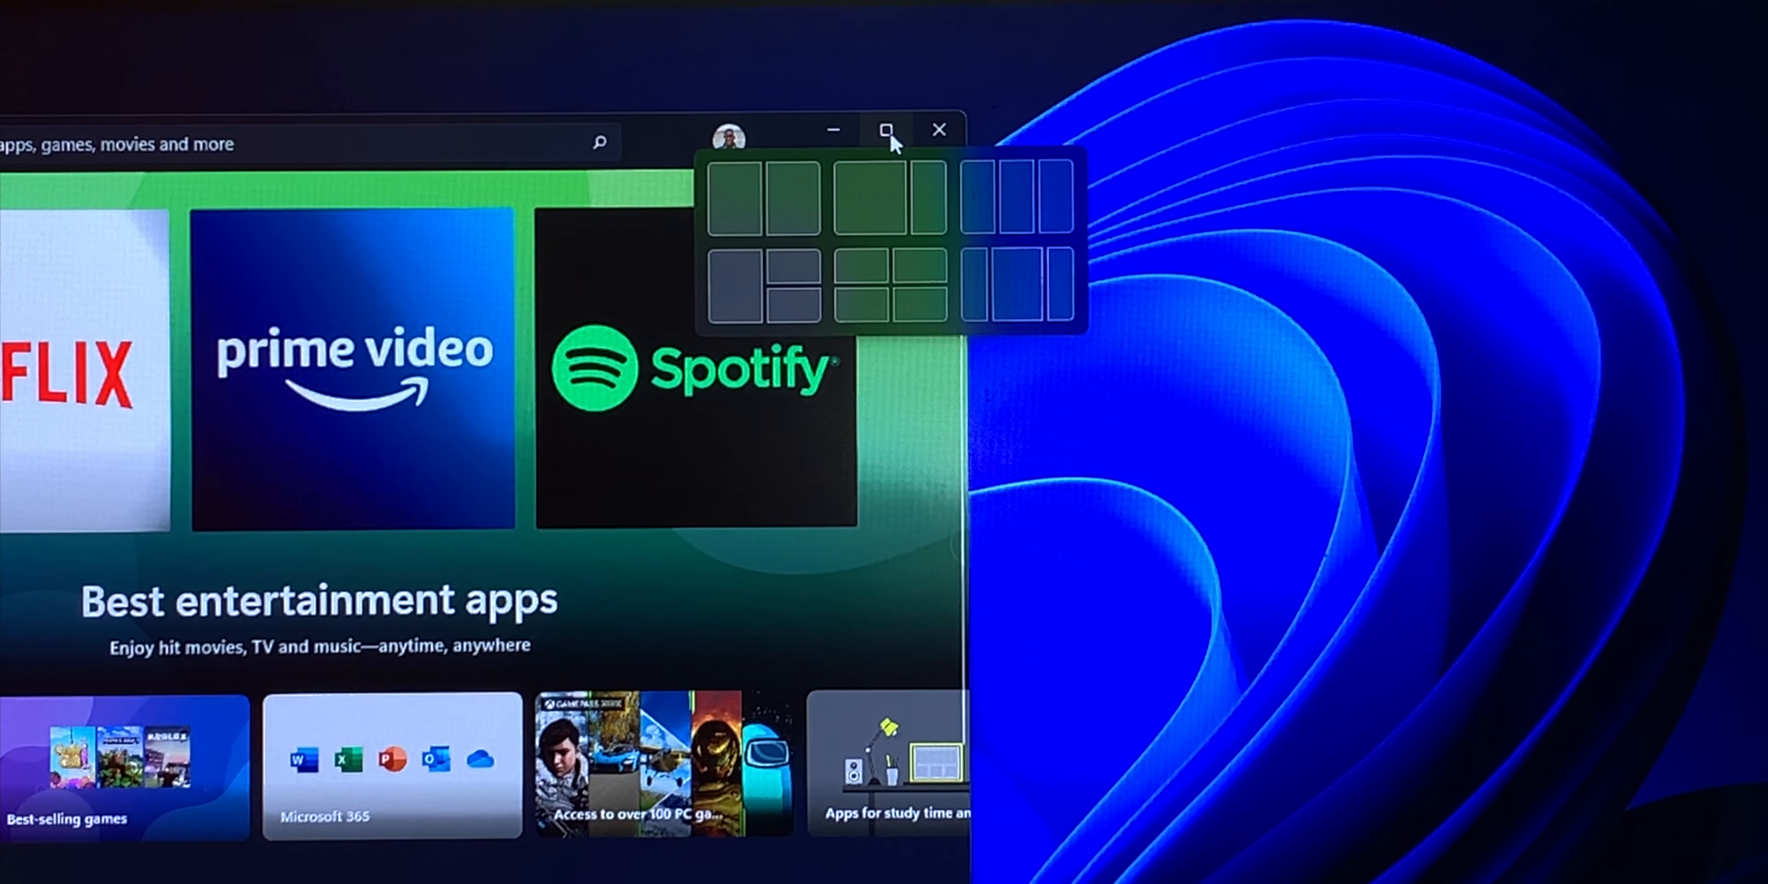
mouse_move(870, 201)
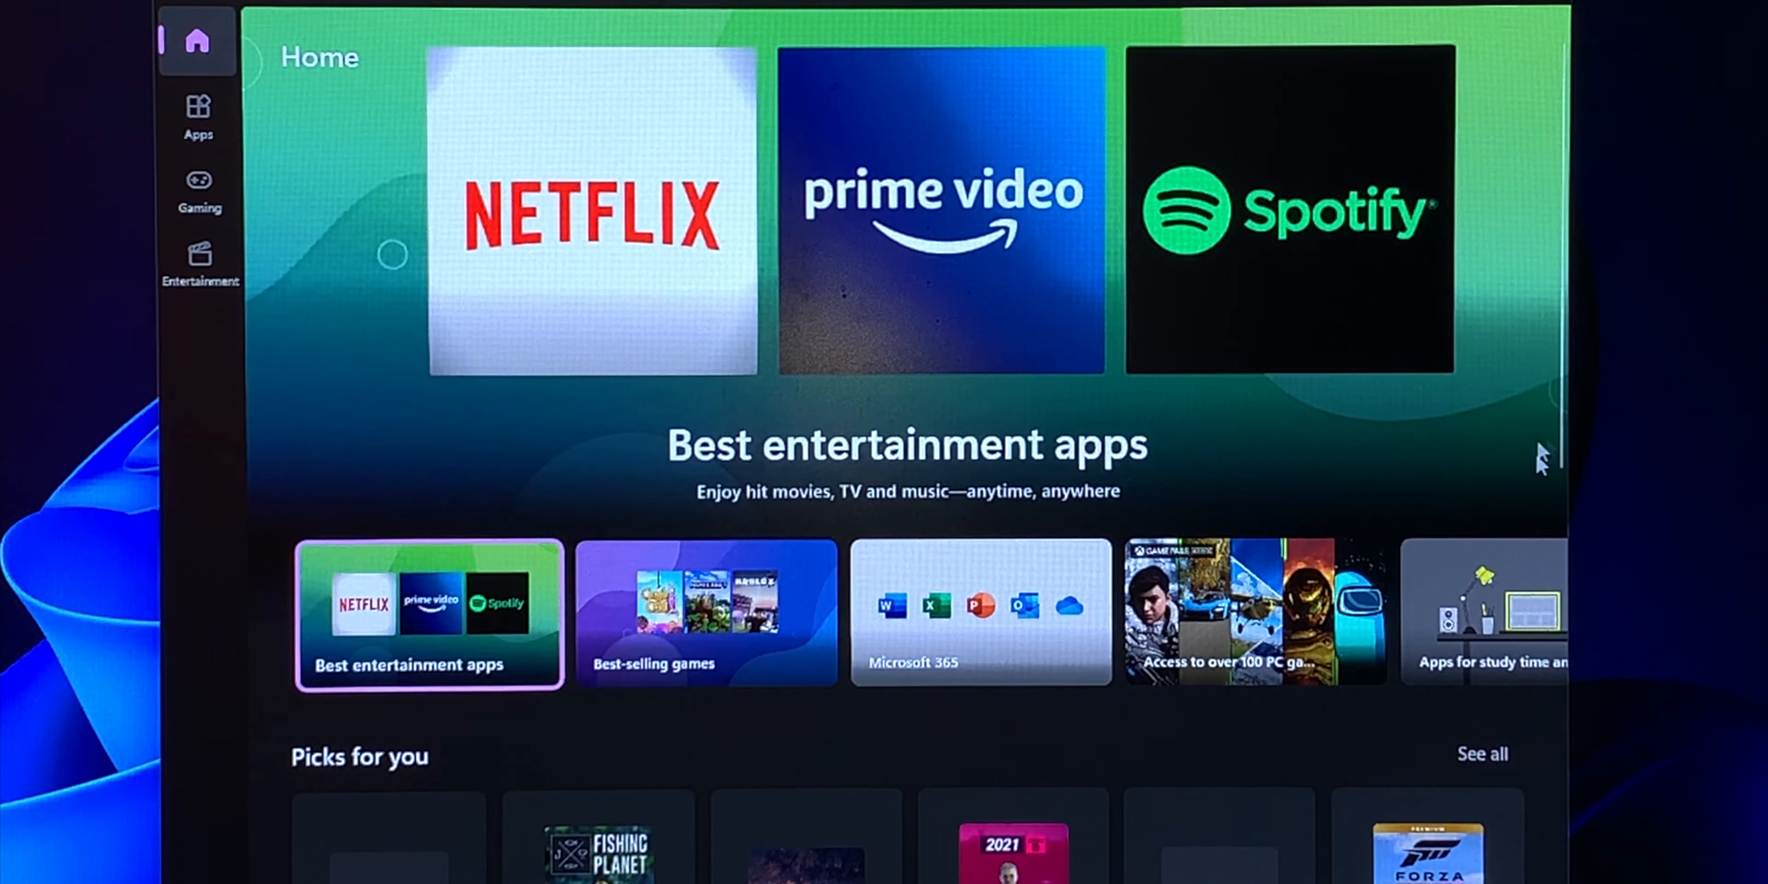
mouse_move(609, 395)
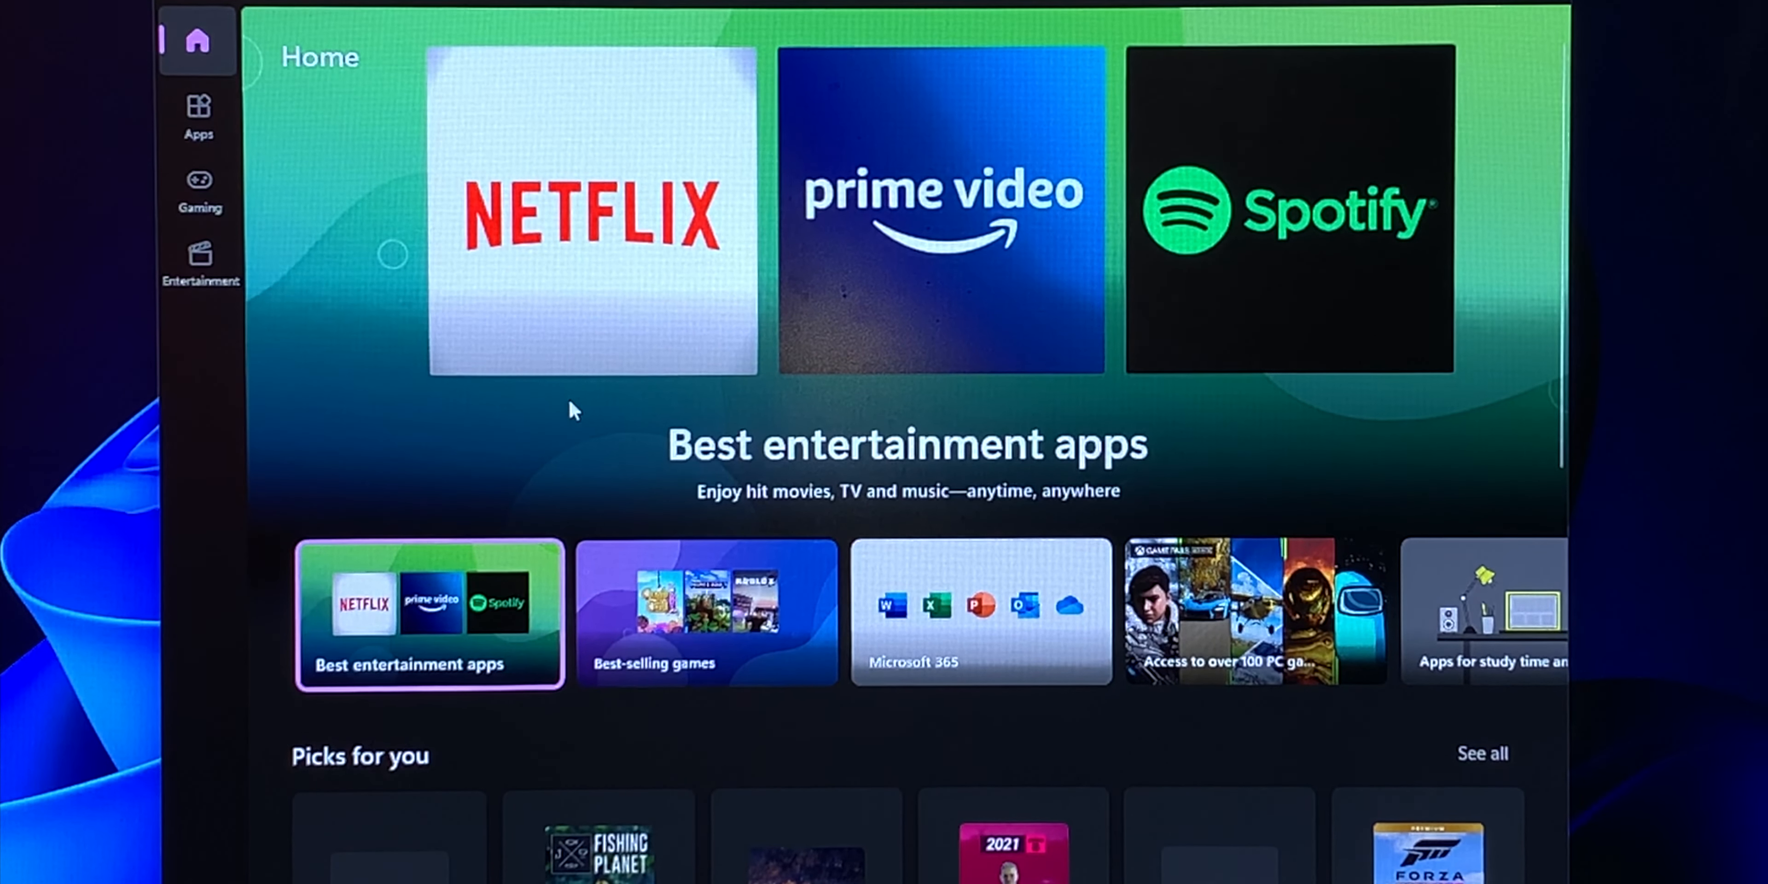
Browse the Store's Apps and Gaming sections, landing on the TikTok app page
click(199, 114)
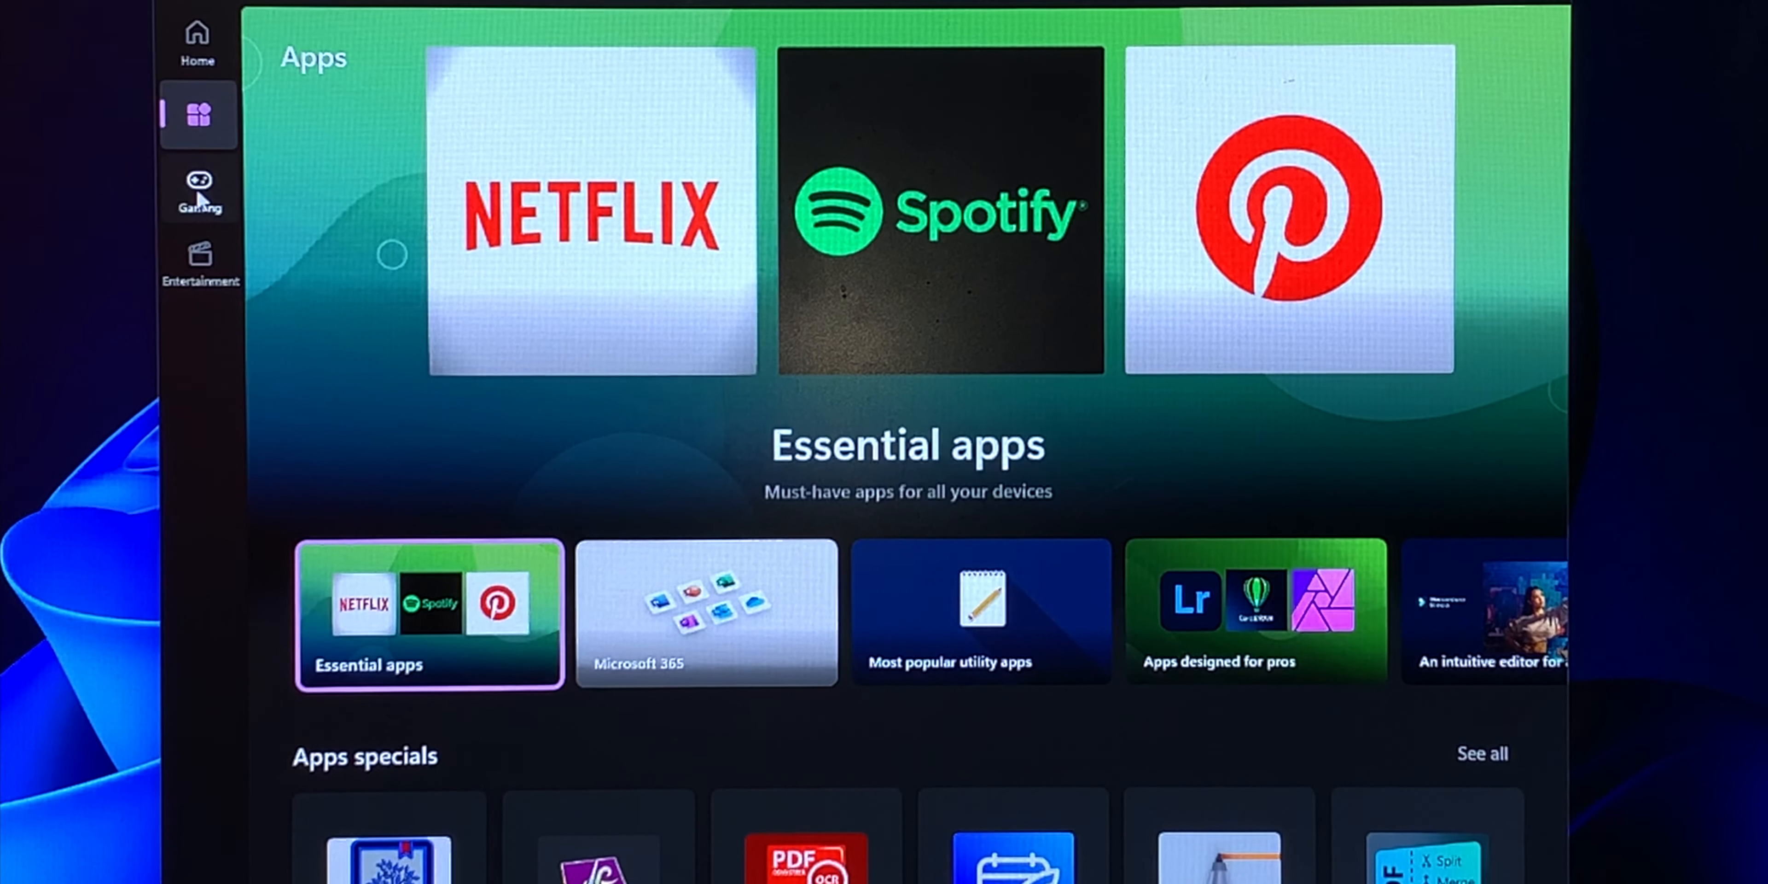
click(200, 186)
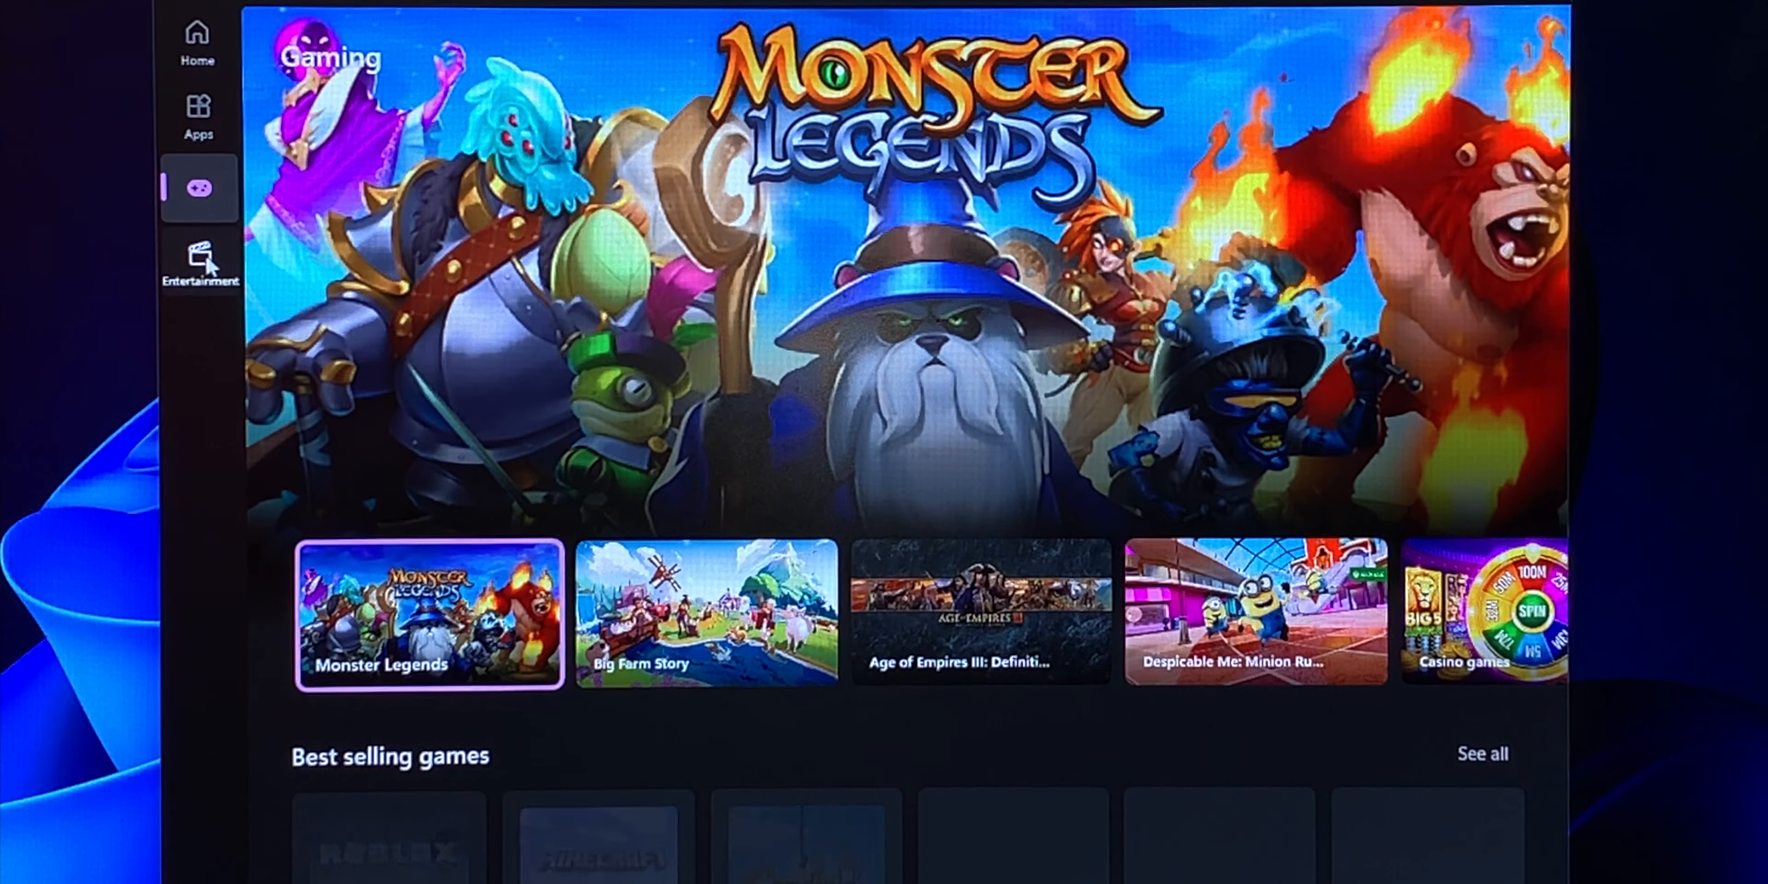
click(200, 257)
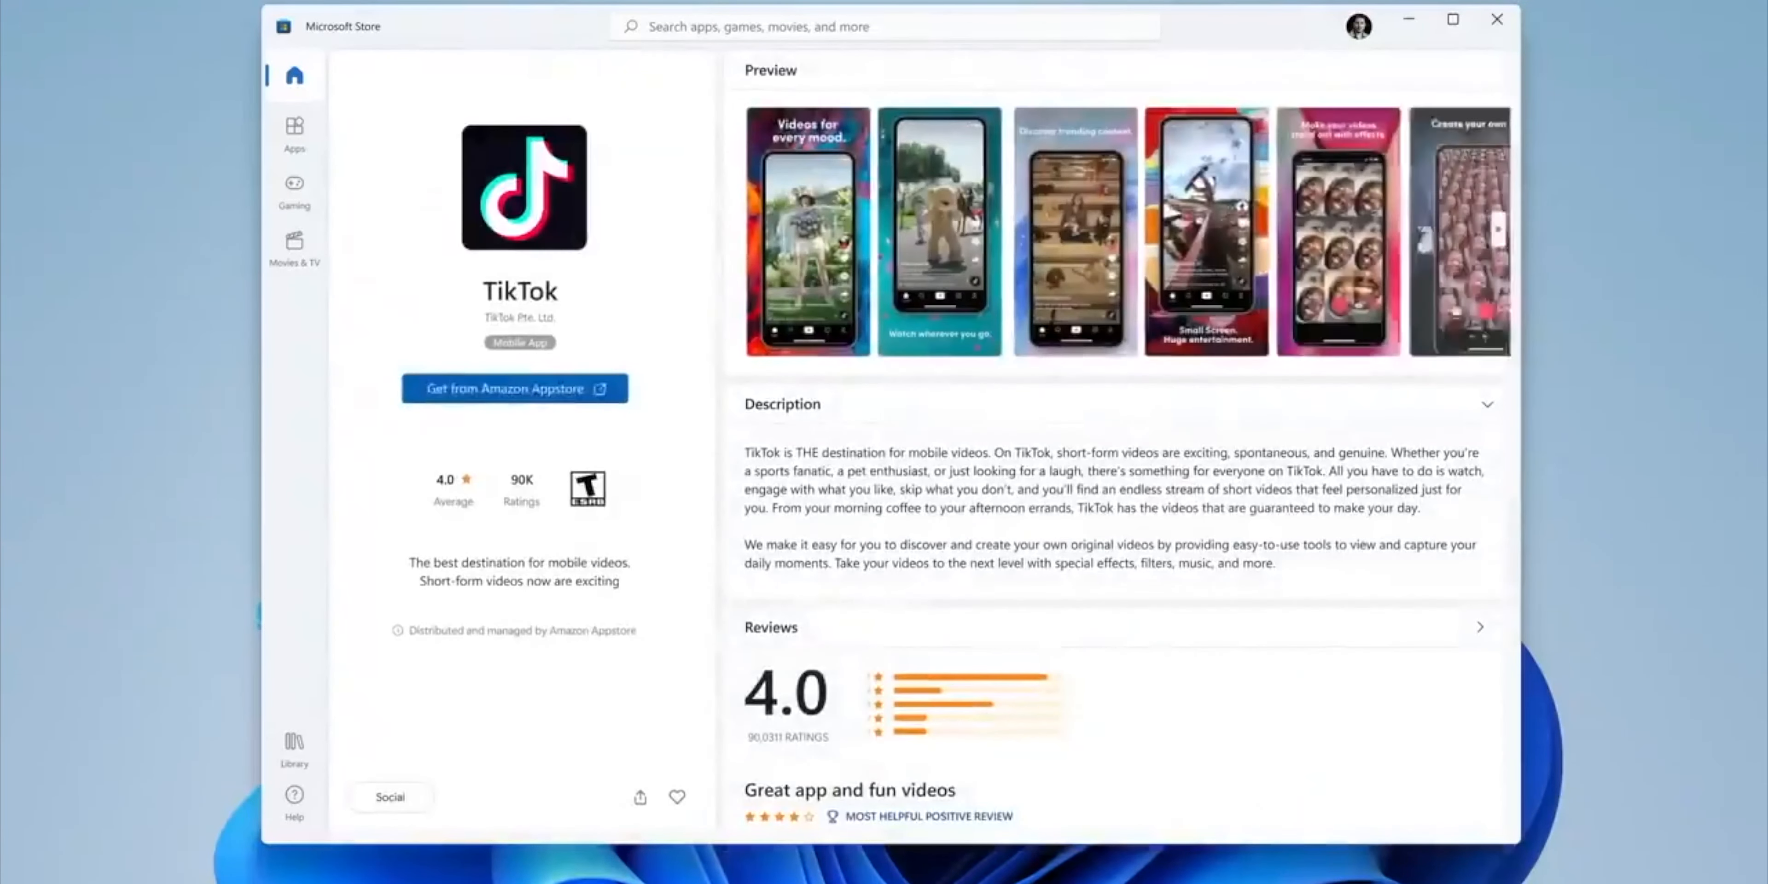
Get the free TikTok app from its Store page and move on to another app page
click(728, 864)
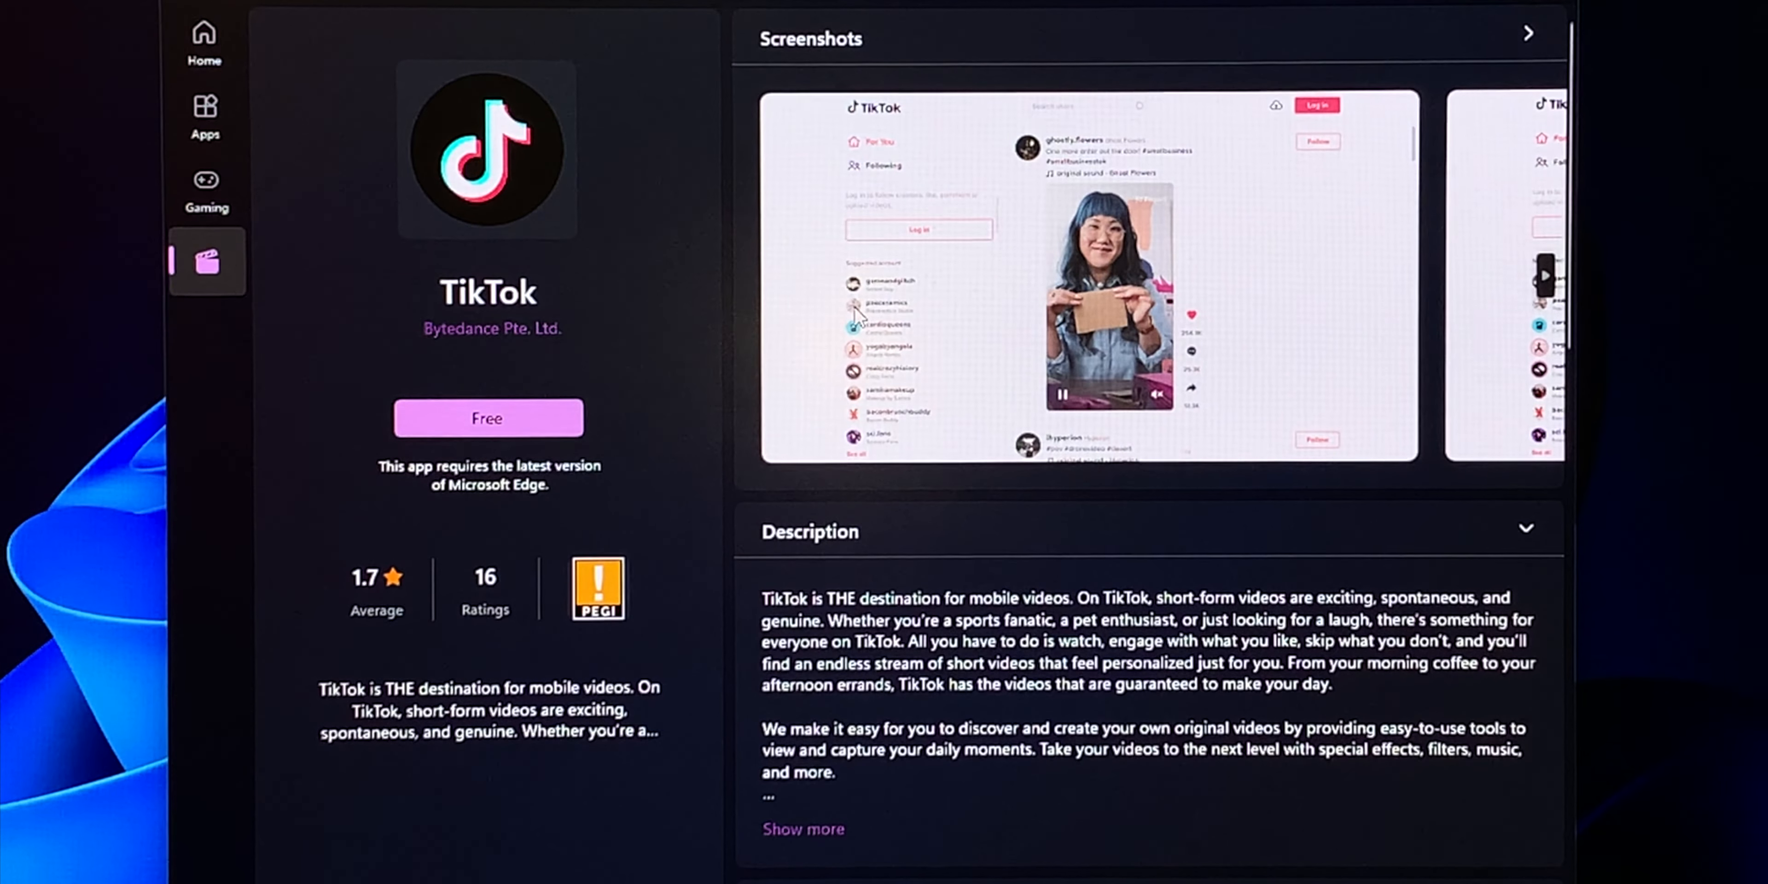
click(487, 418)
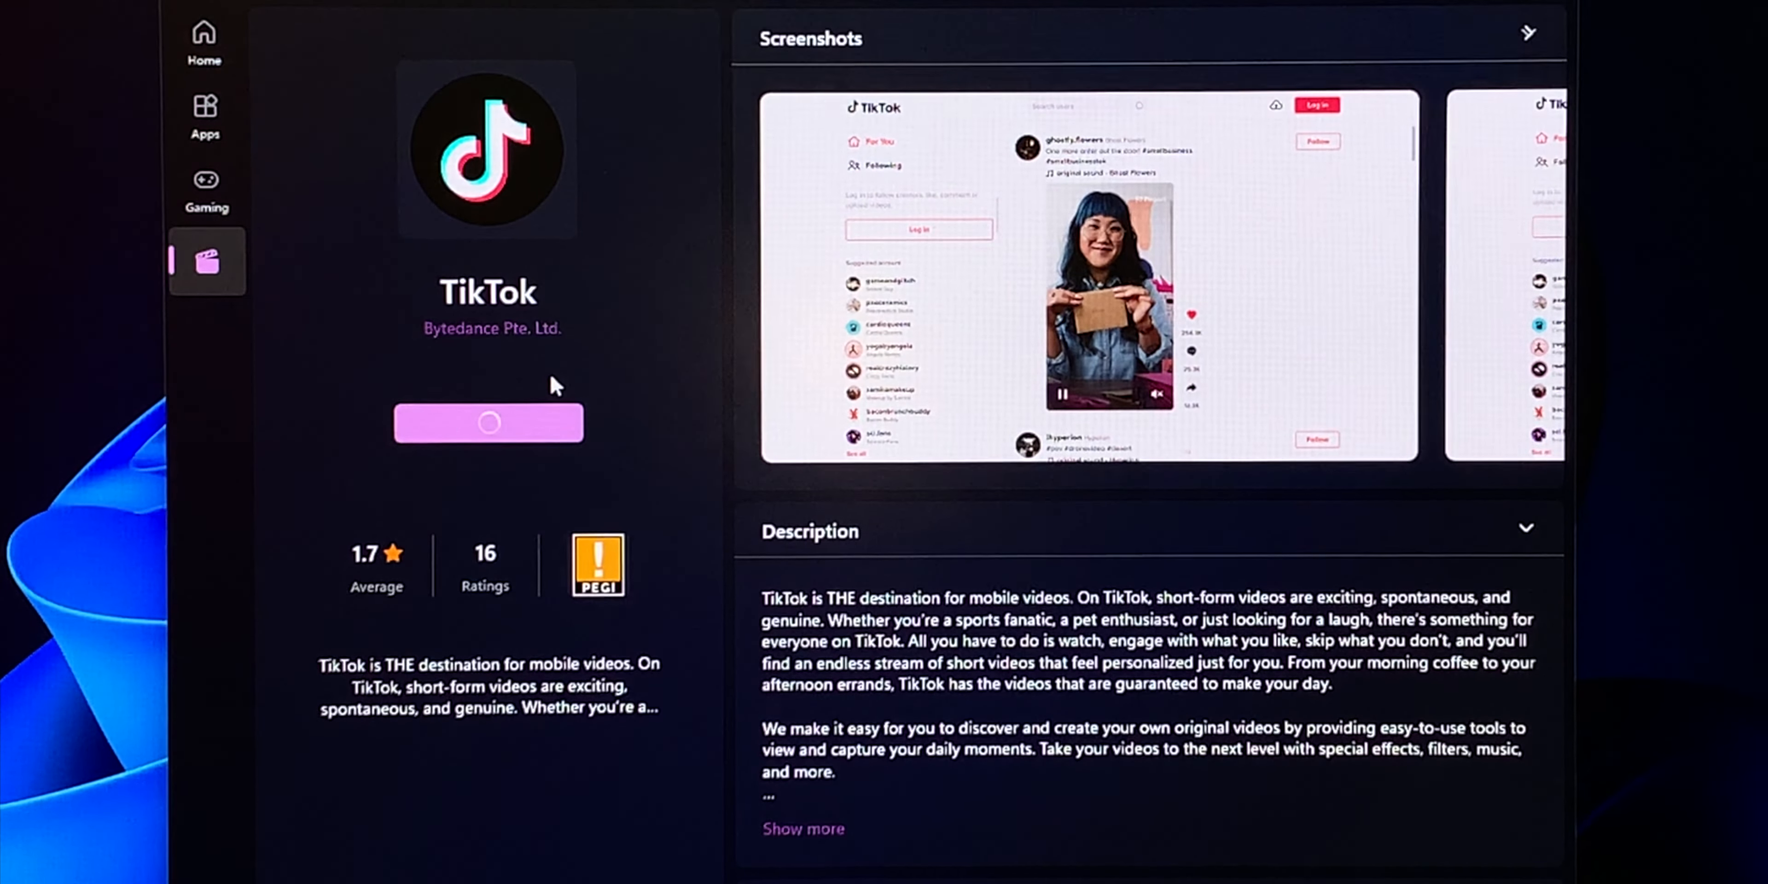
click(487, 423)
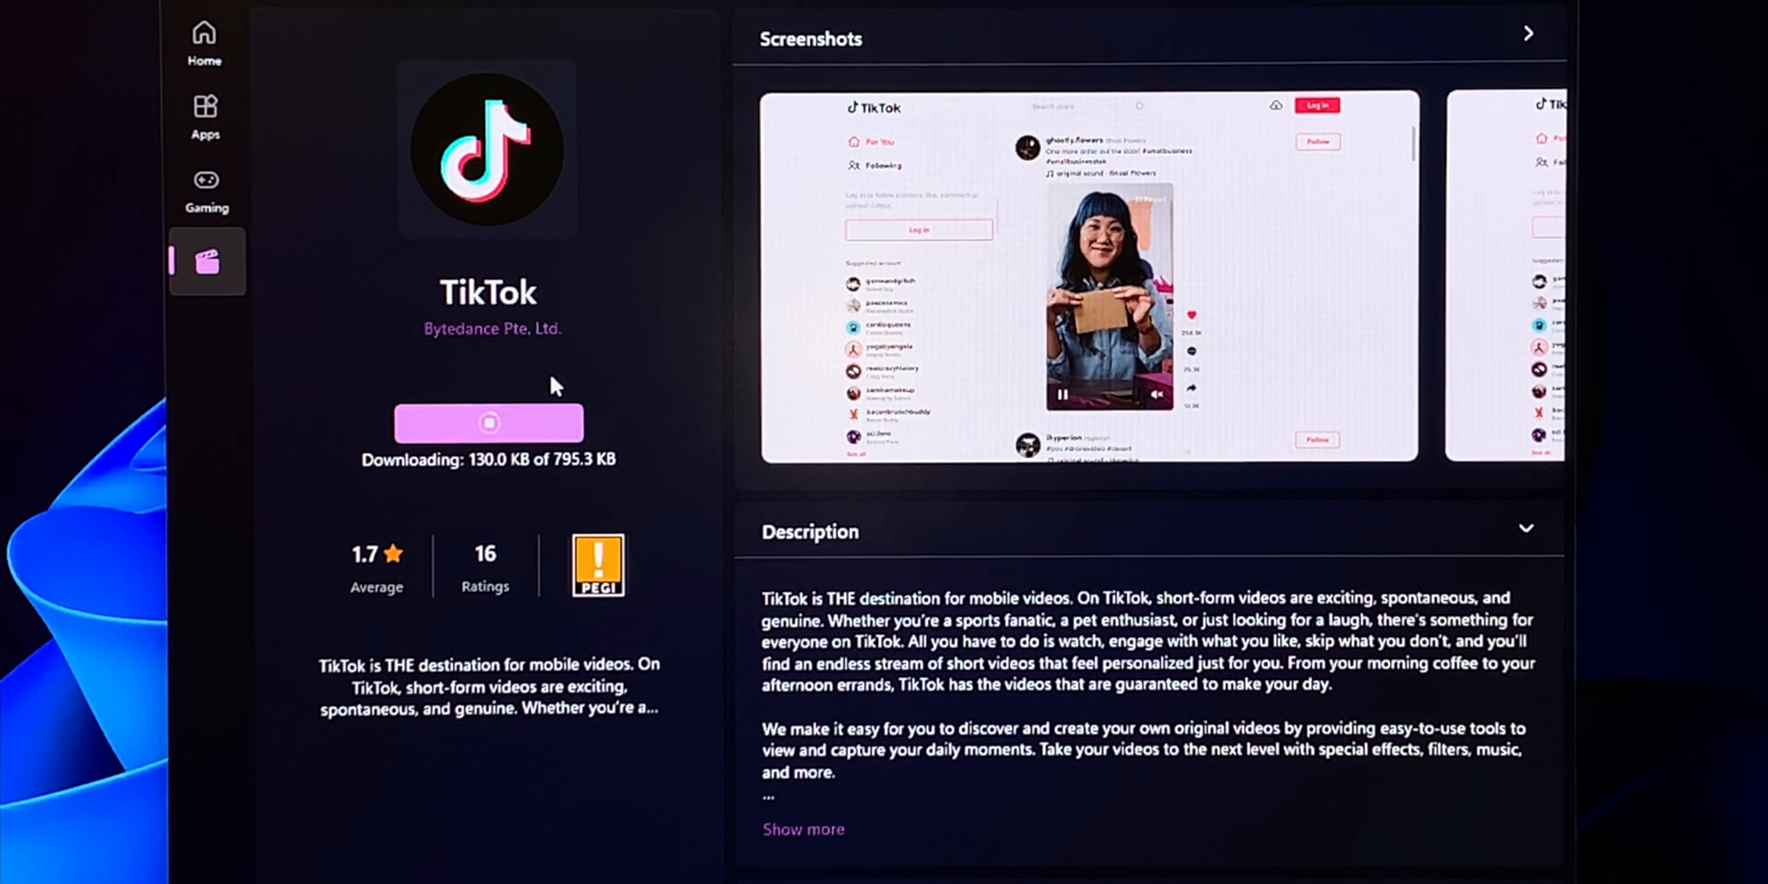
click(1321, 800)
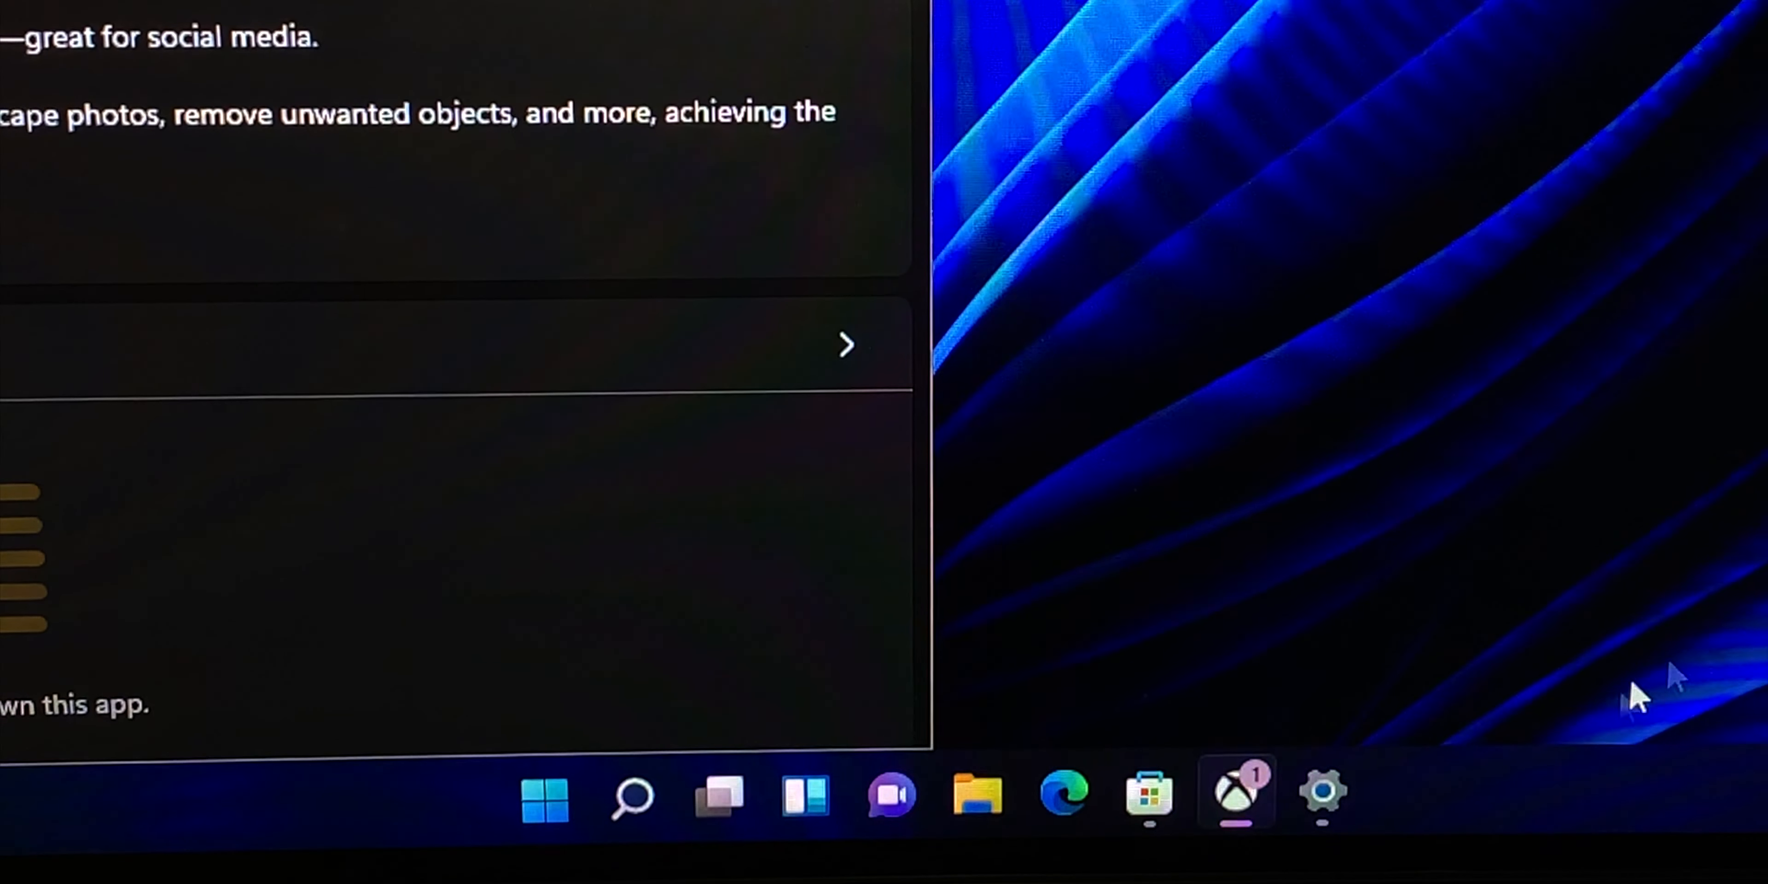
click(1321, 797)
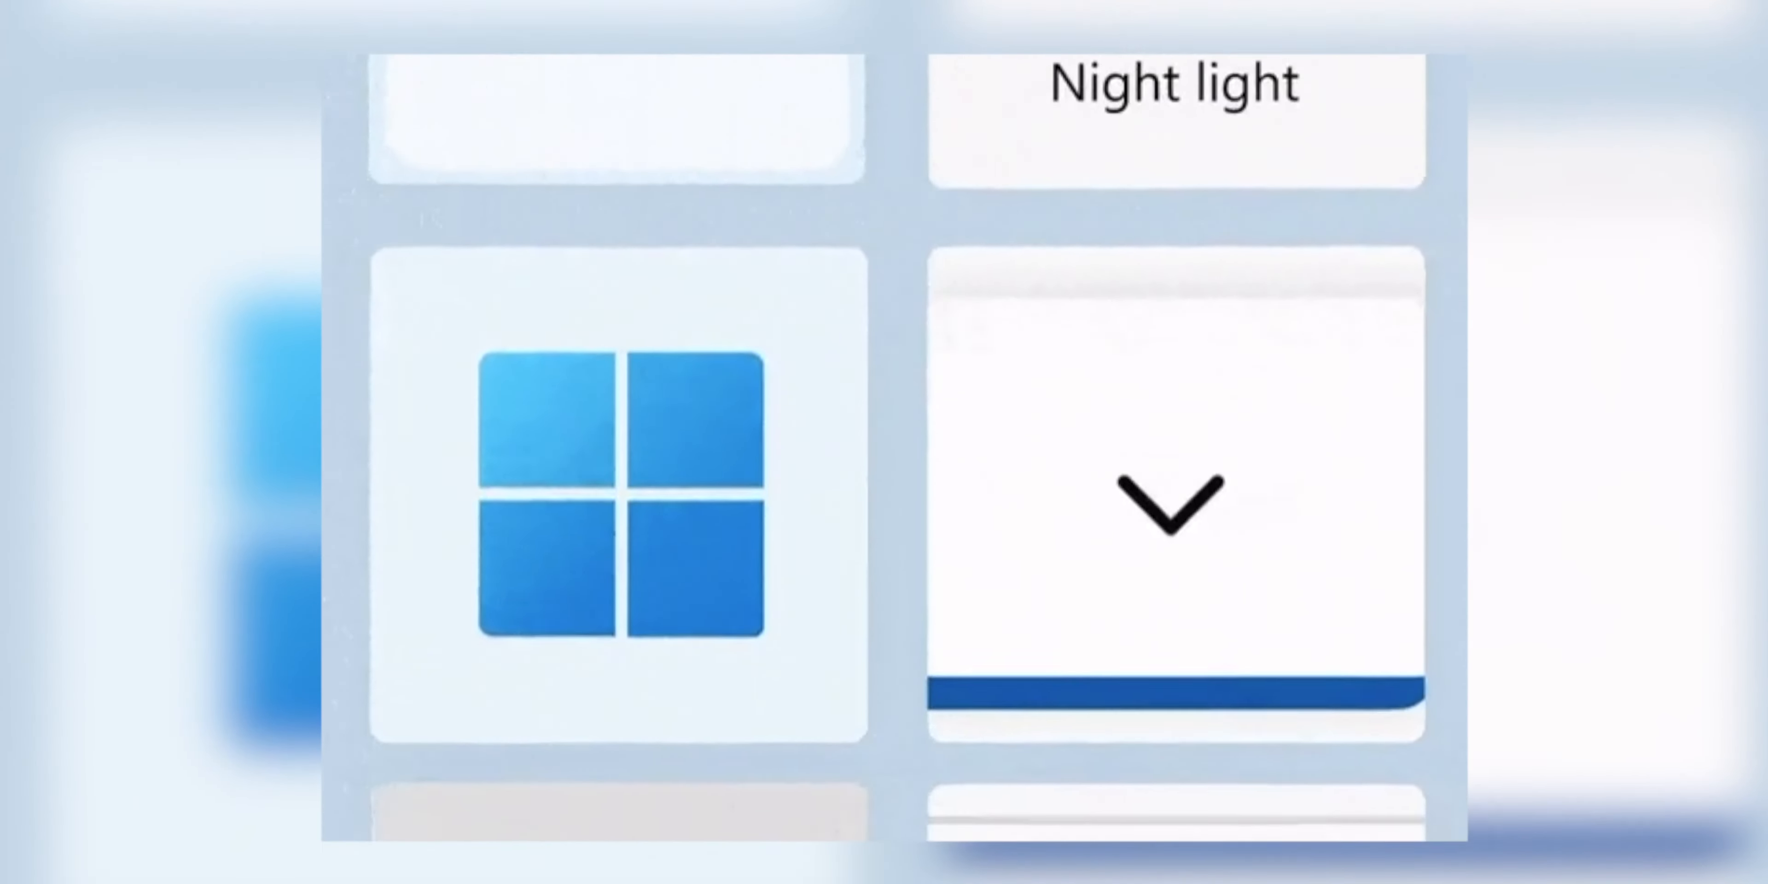
scroll(down, 3)
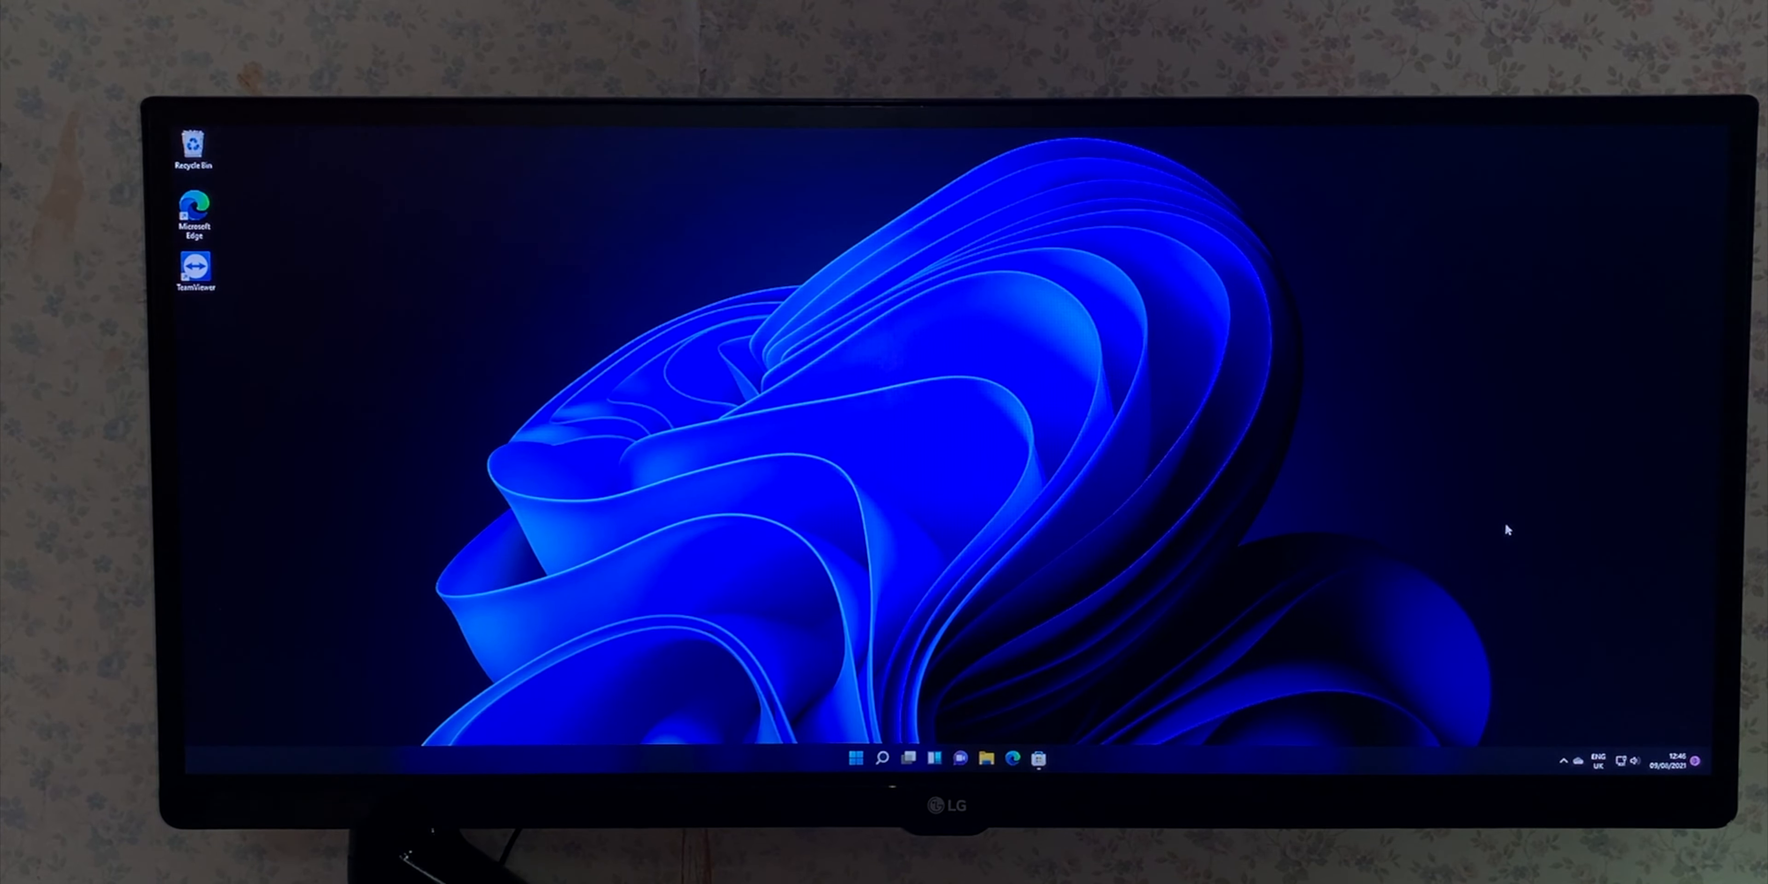
Step through Settings categories: System, Bluetooth & devices, Personalization, Apps, Time & language, Accessibility, Privacy & security
click(1051, 757)
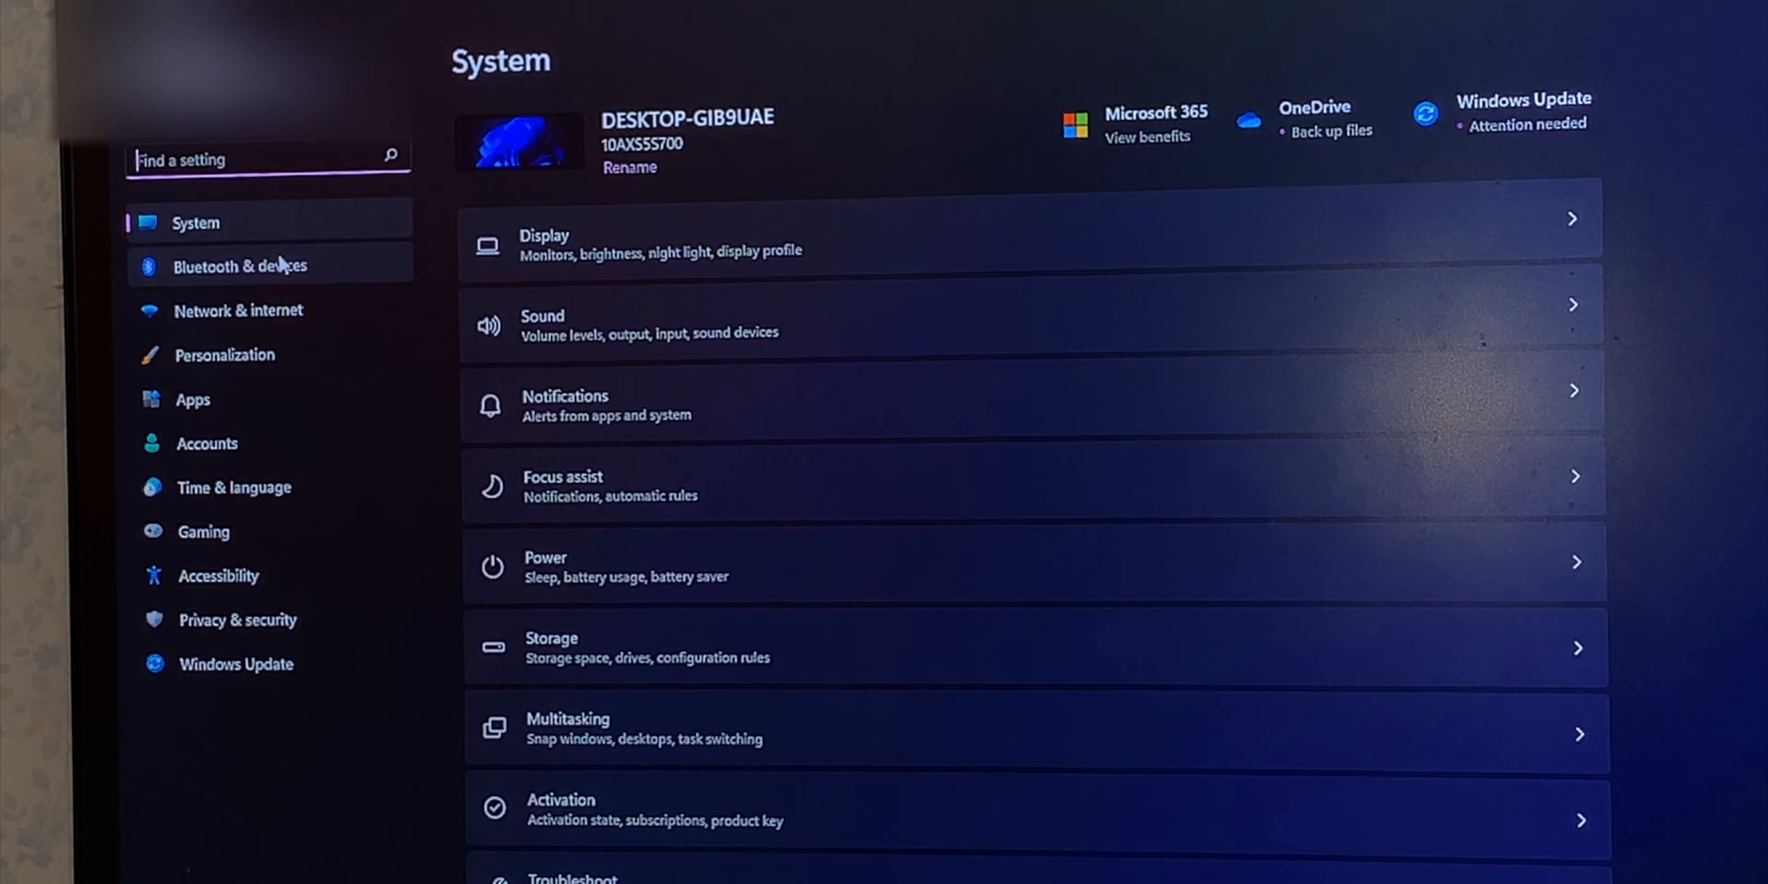
click(240, 266)
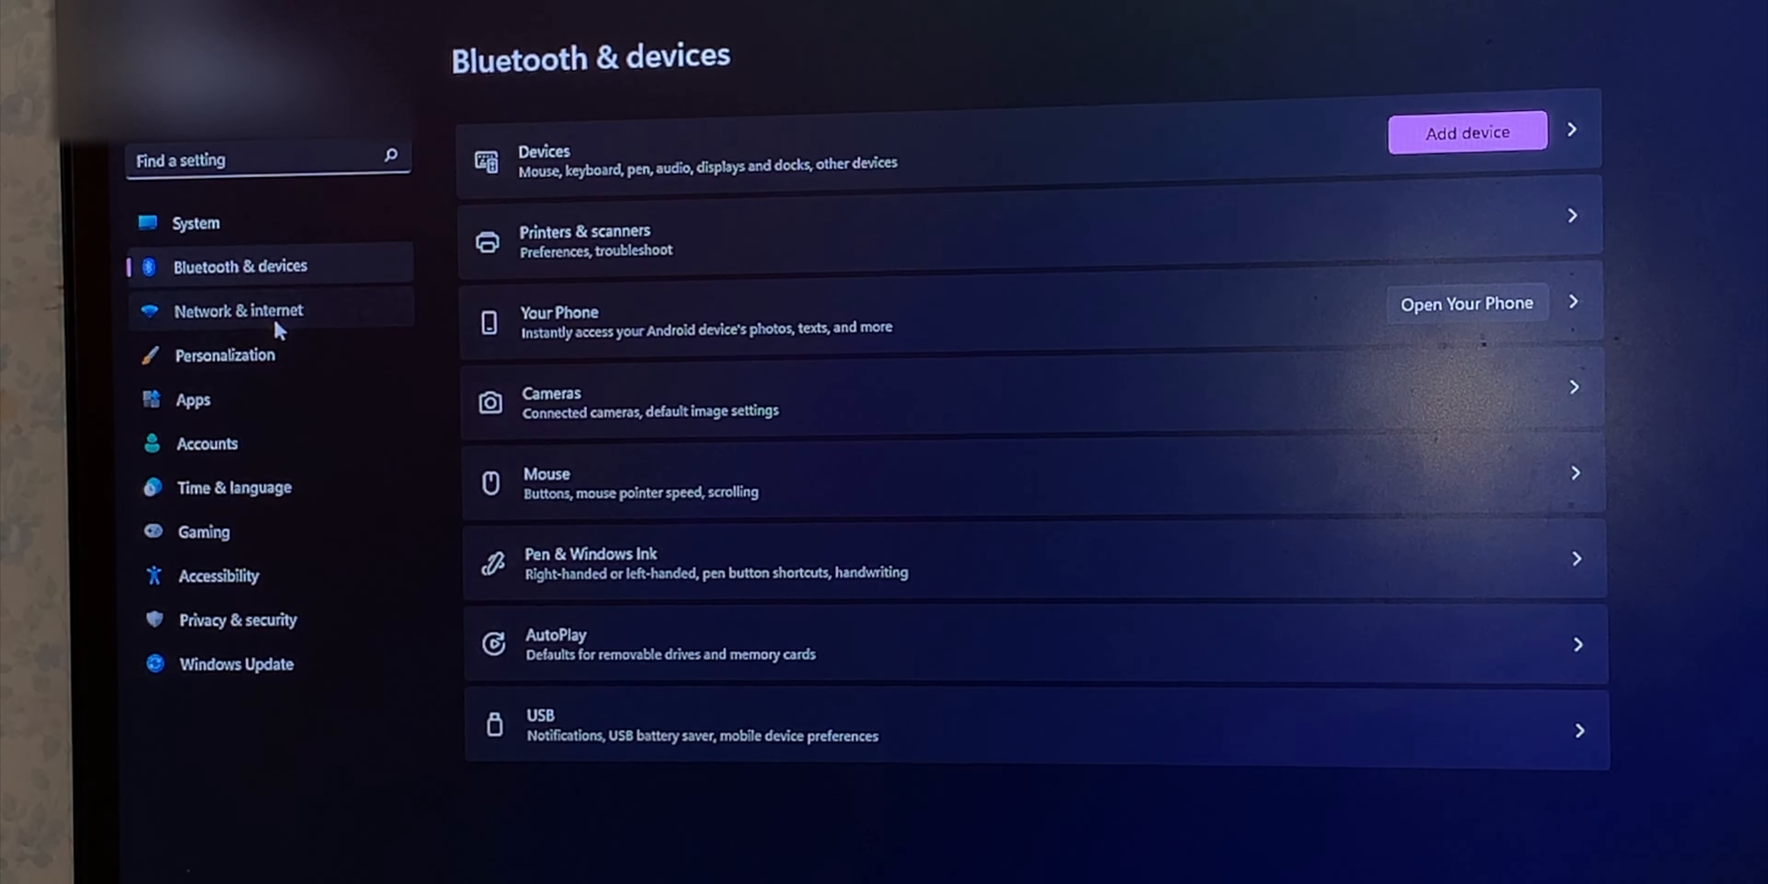
click(223, 356)
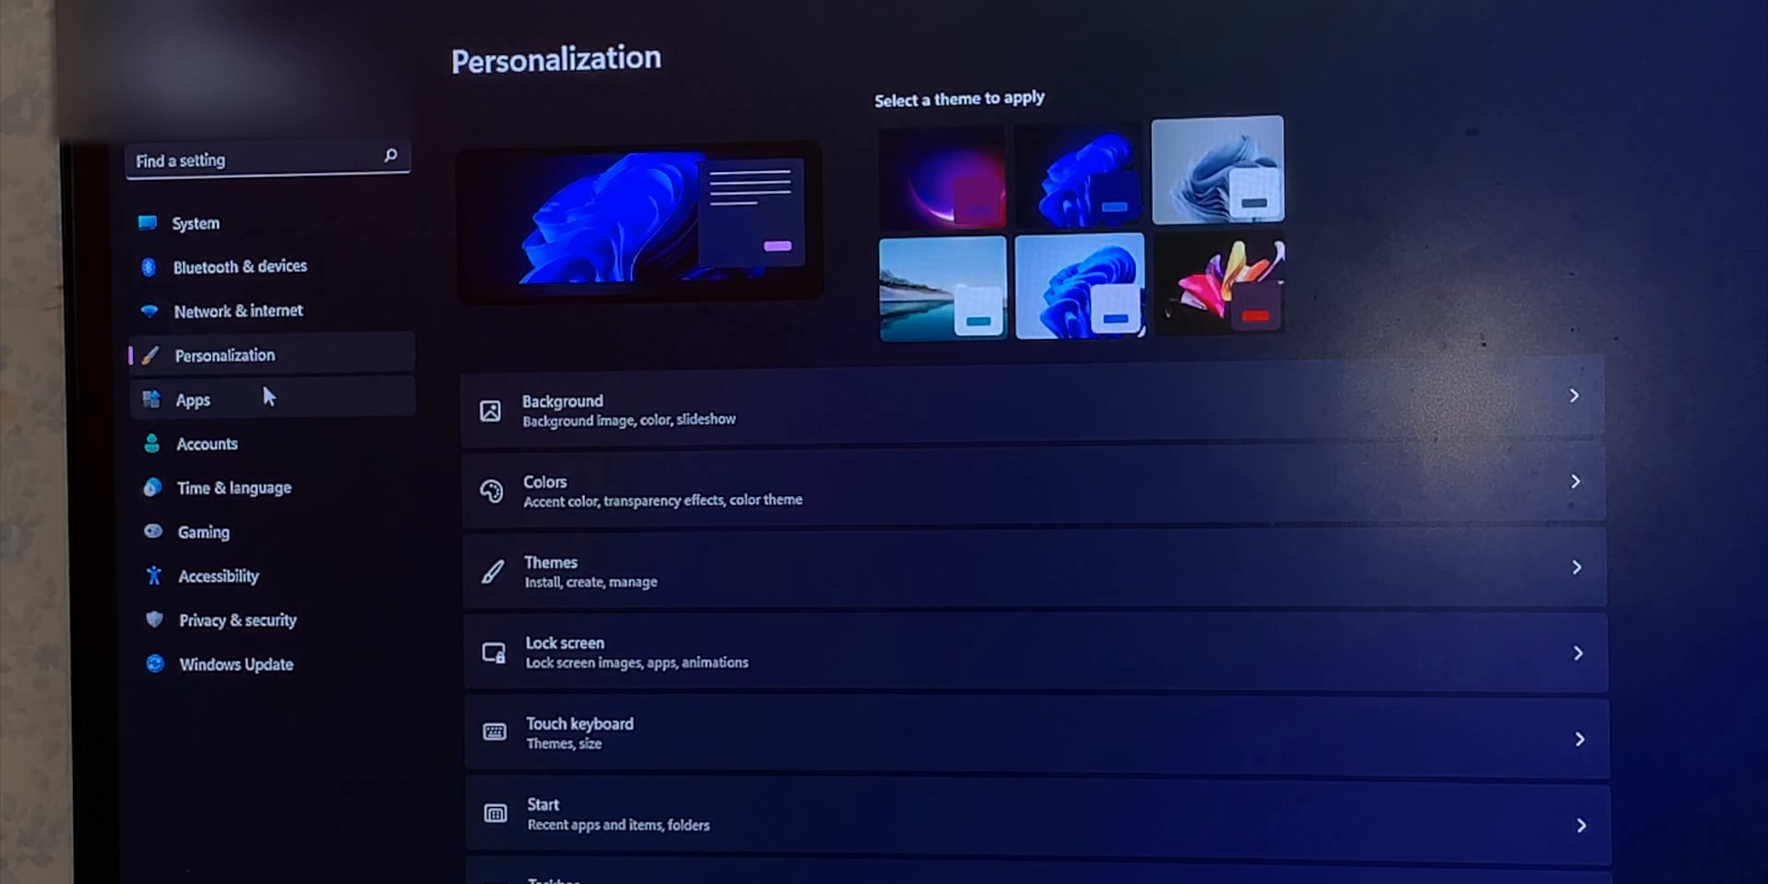
click(192, 398)
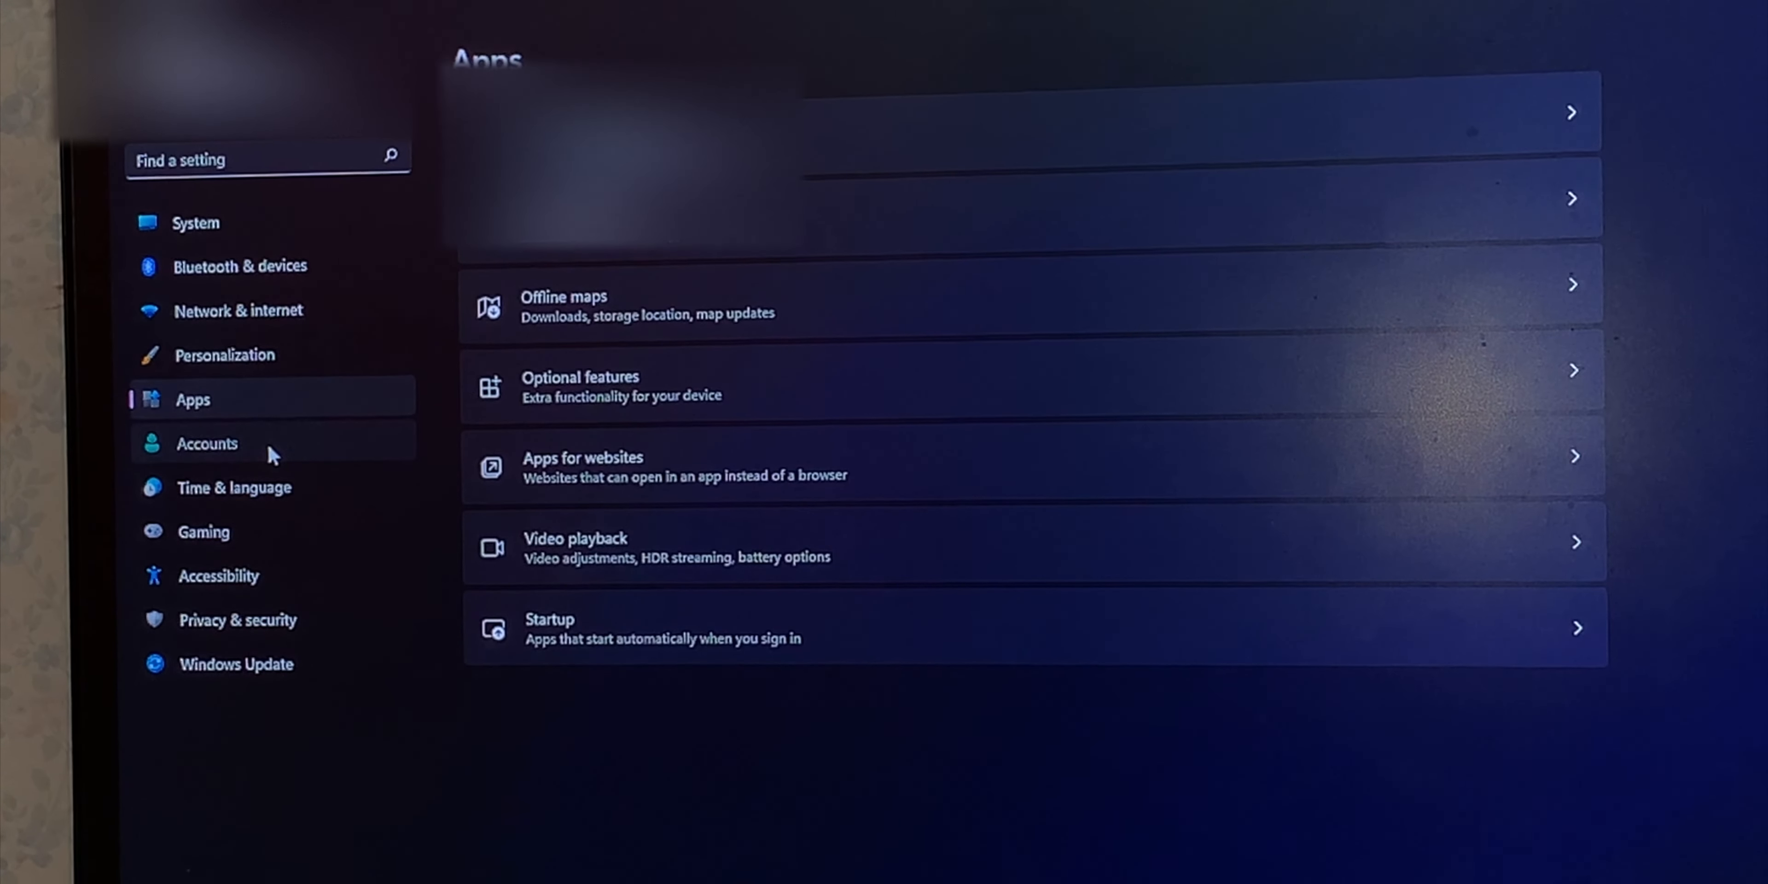
click(233, 487)
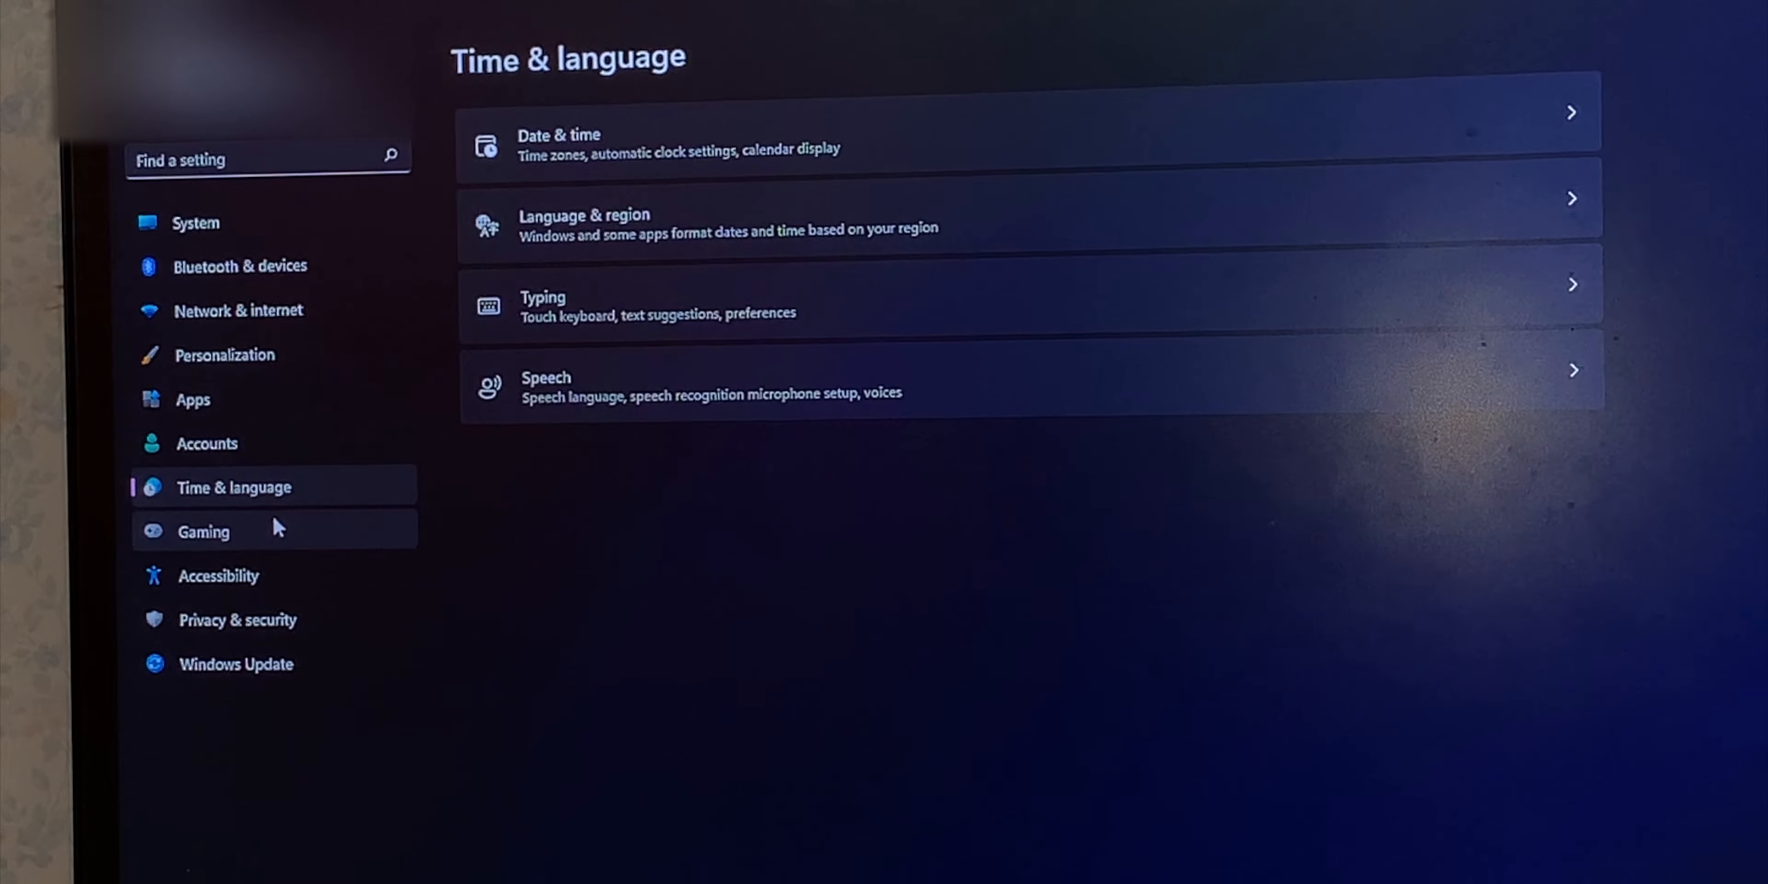
click(219, 574)
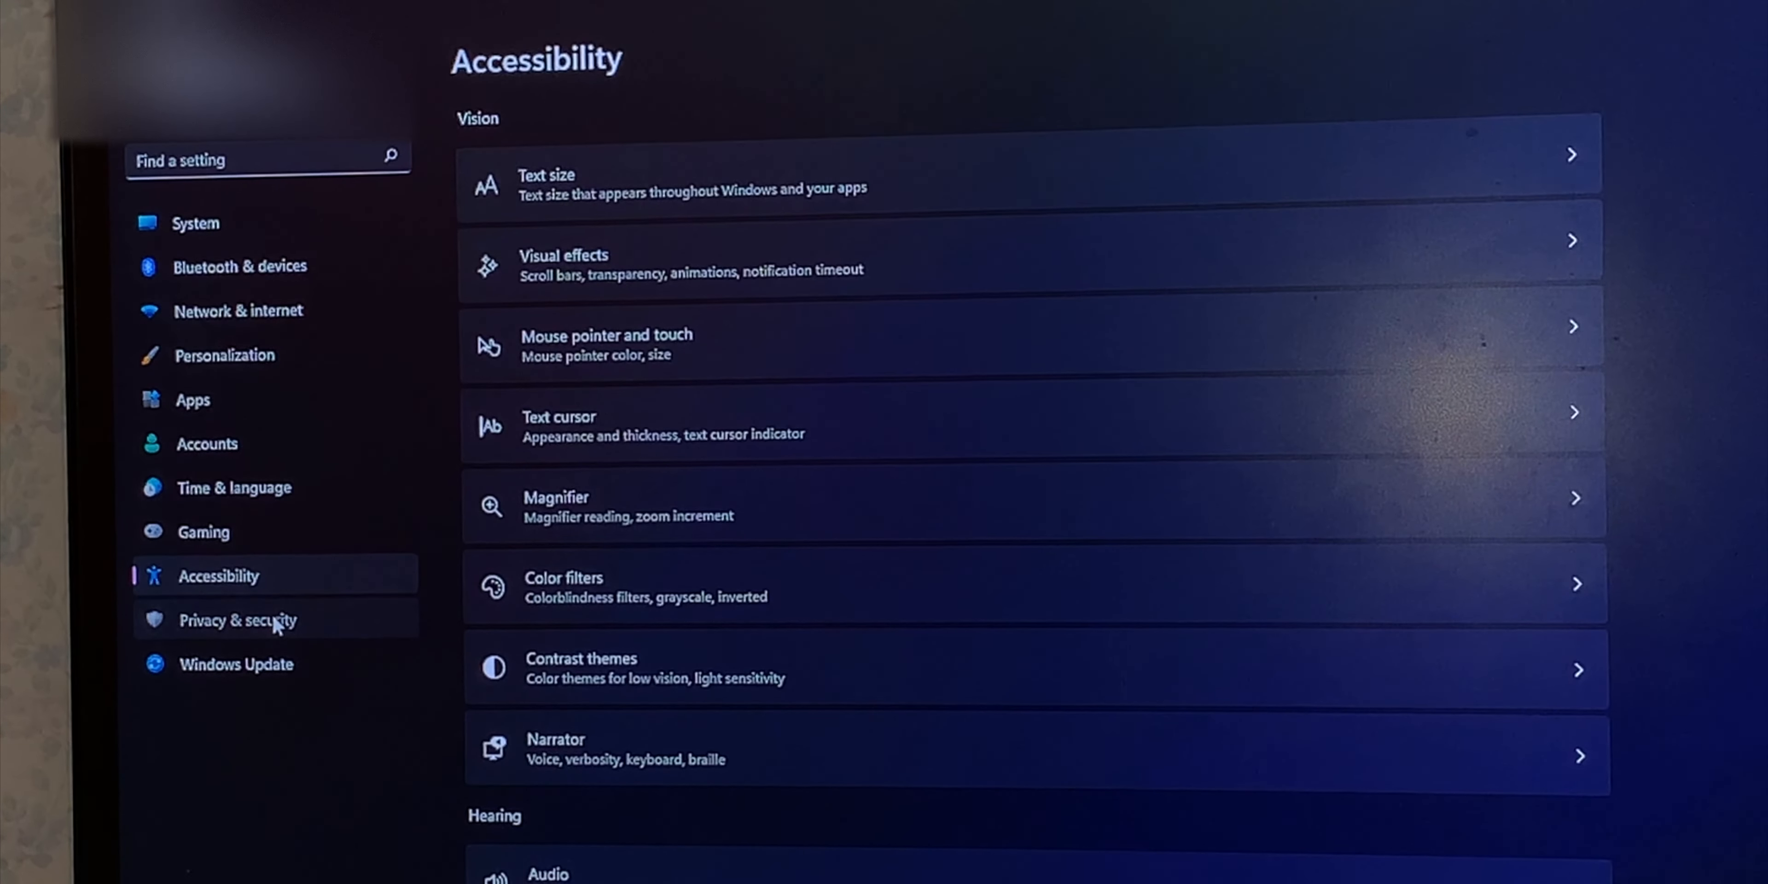
click(235, 663)
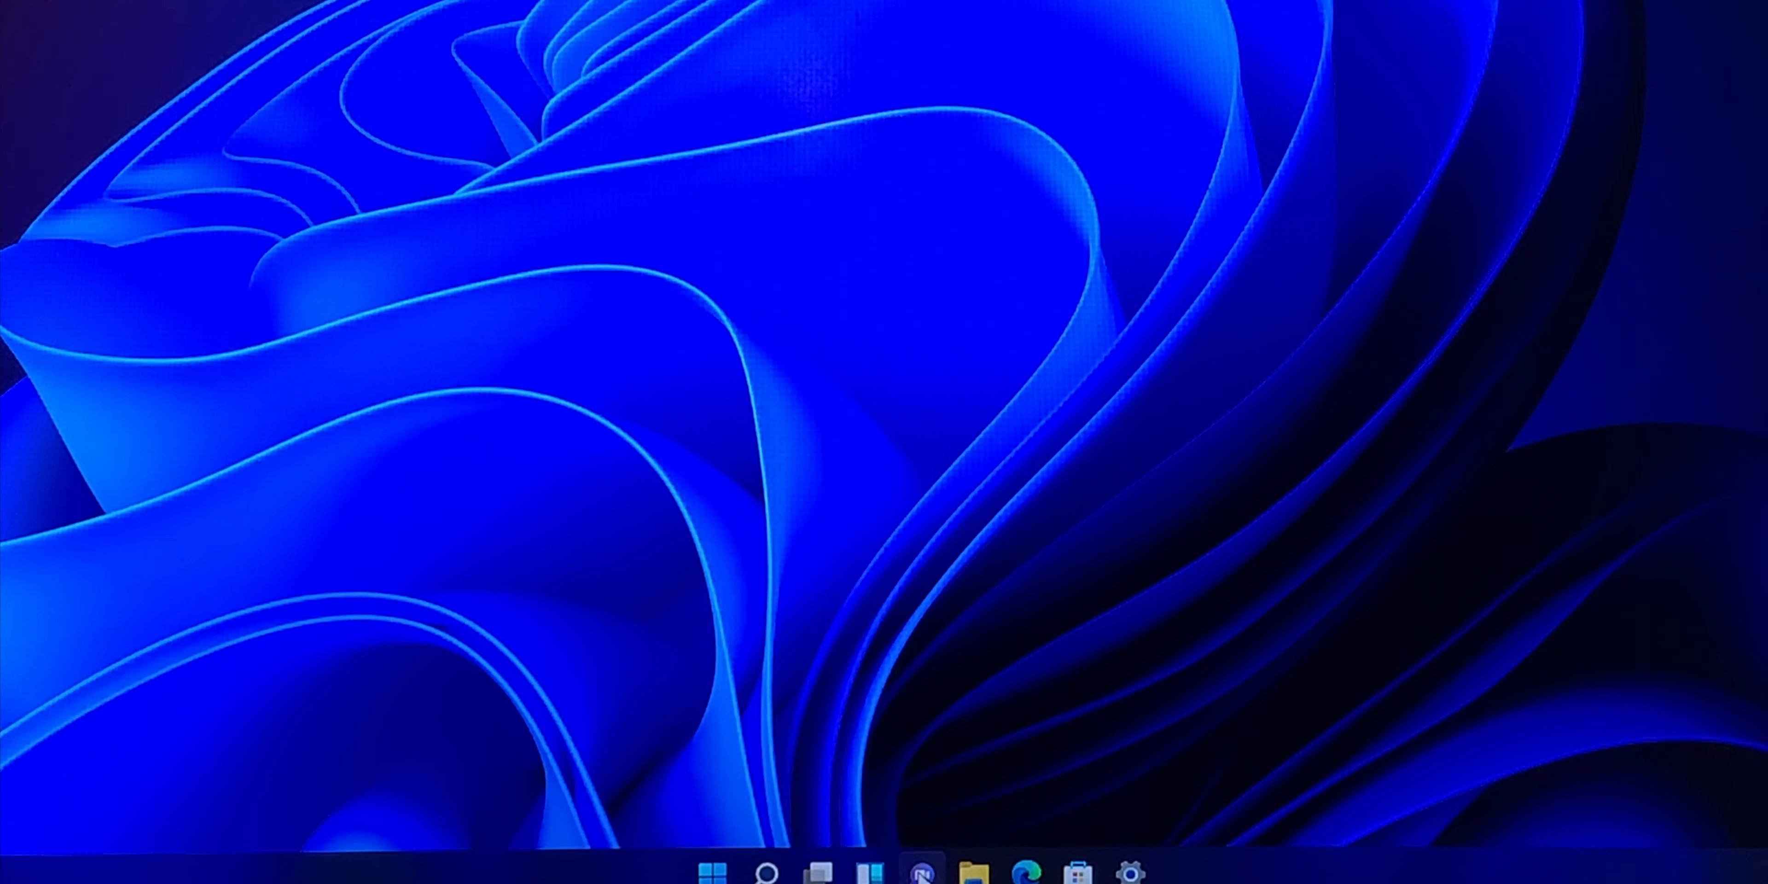
Show the Teams chat flyout, then search Start for 'settings' with the Settings app as best match
click(920, 872)
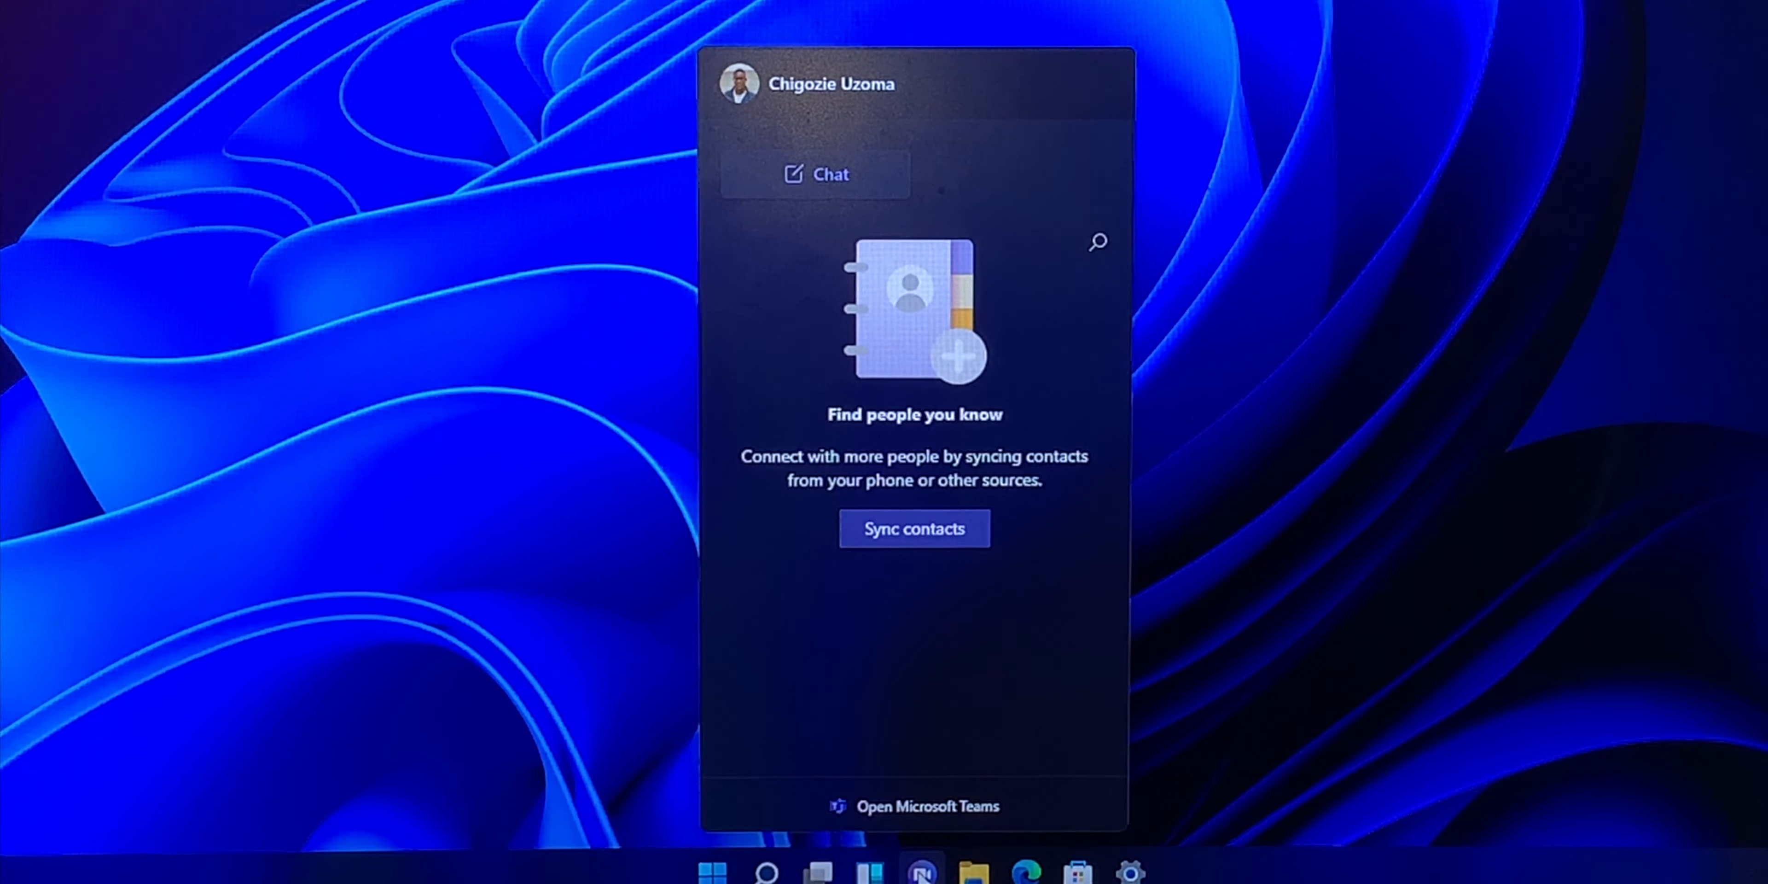
click(709, 872)
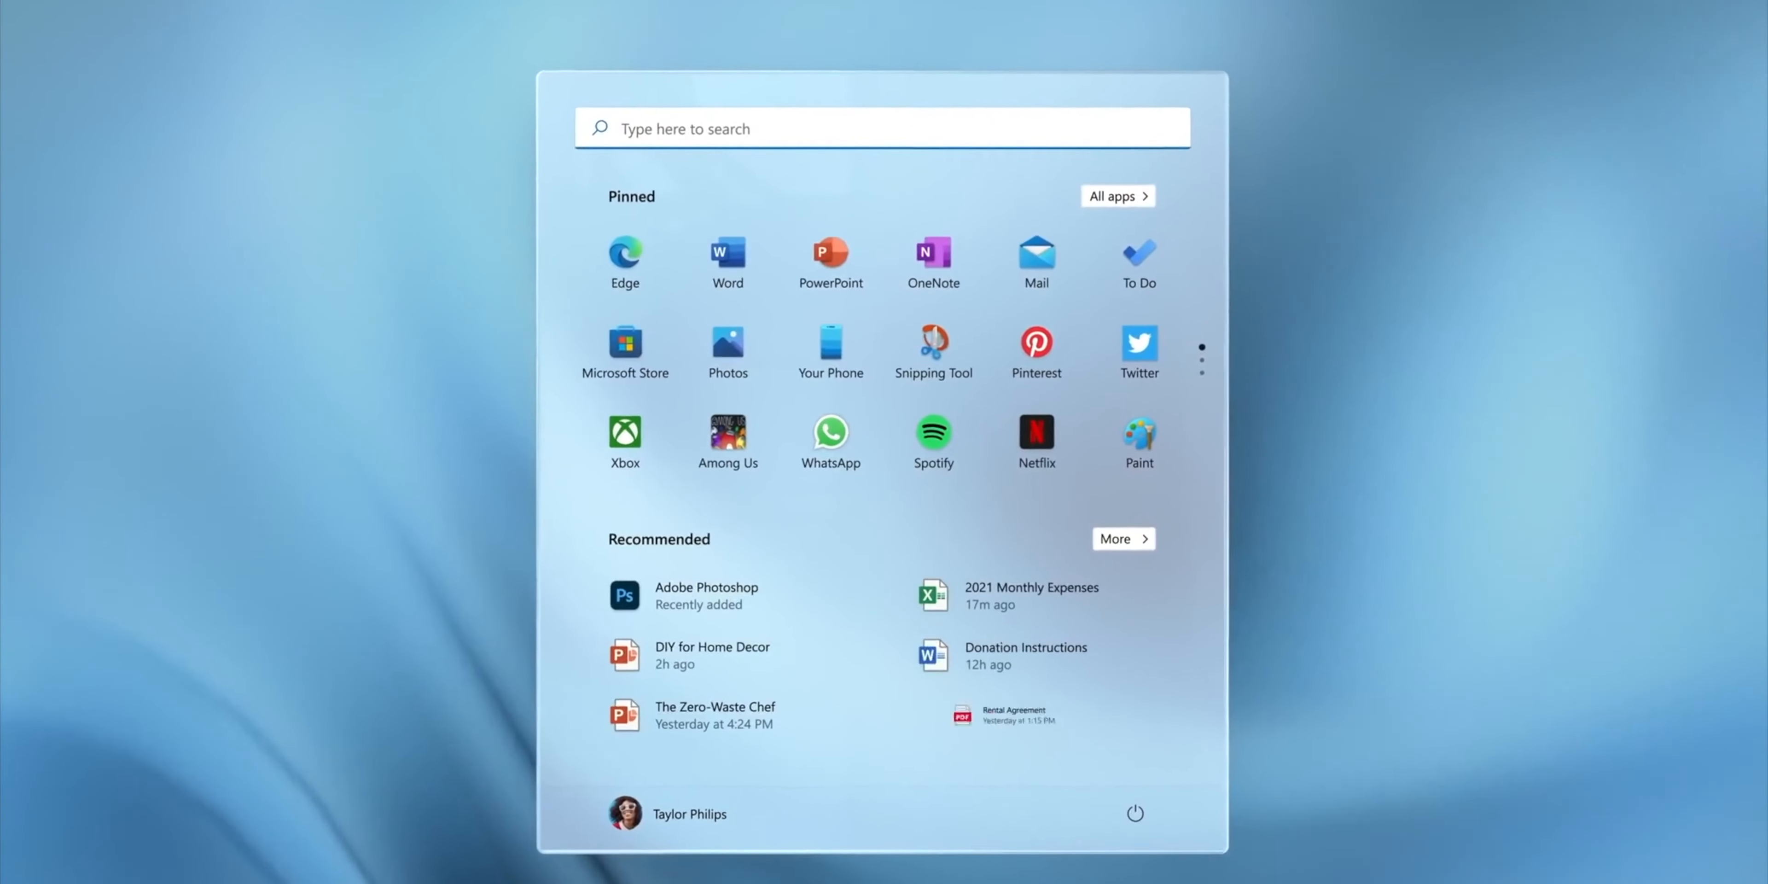
text(settings)
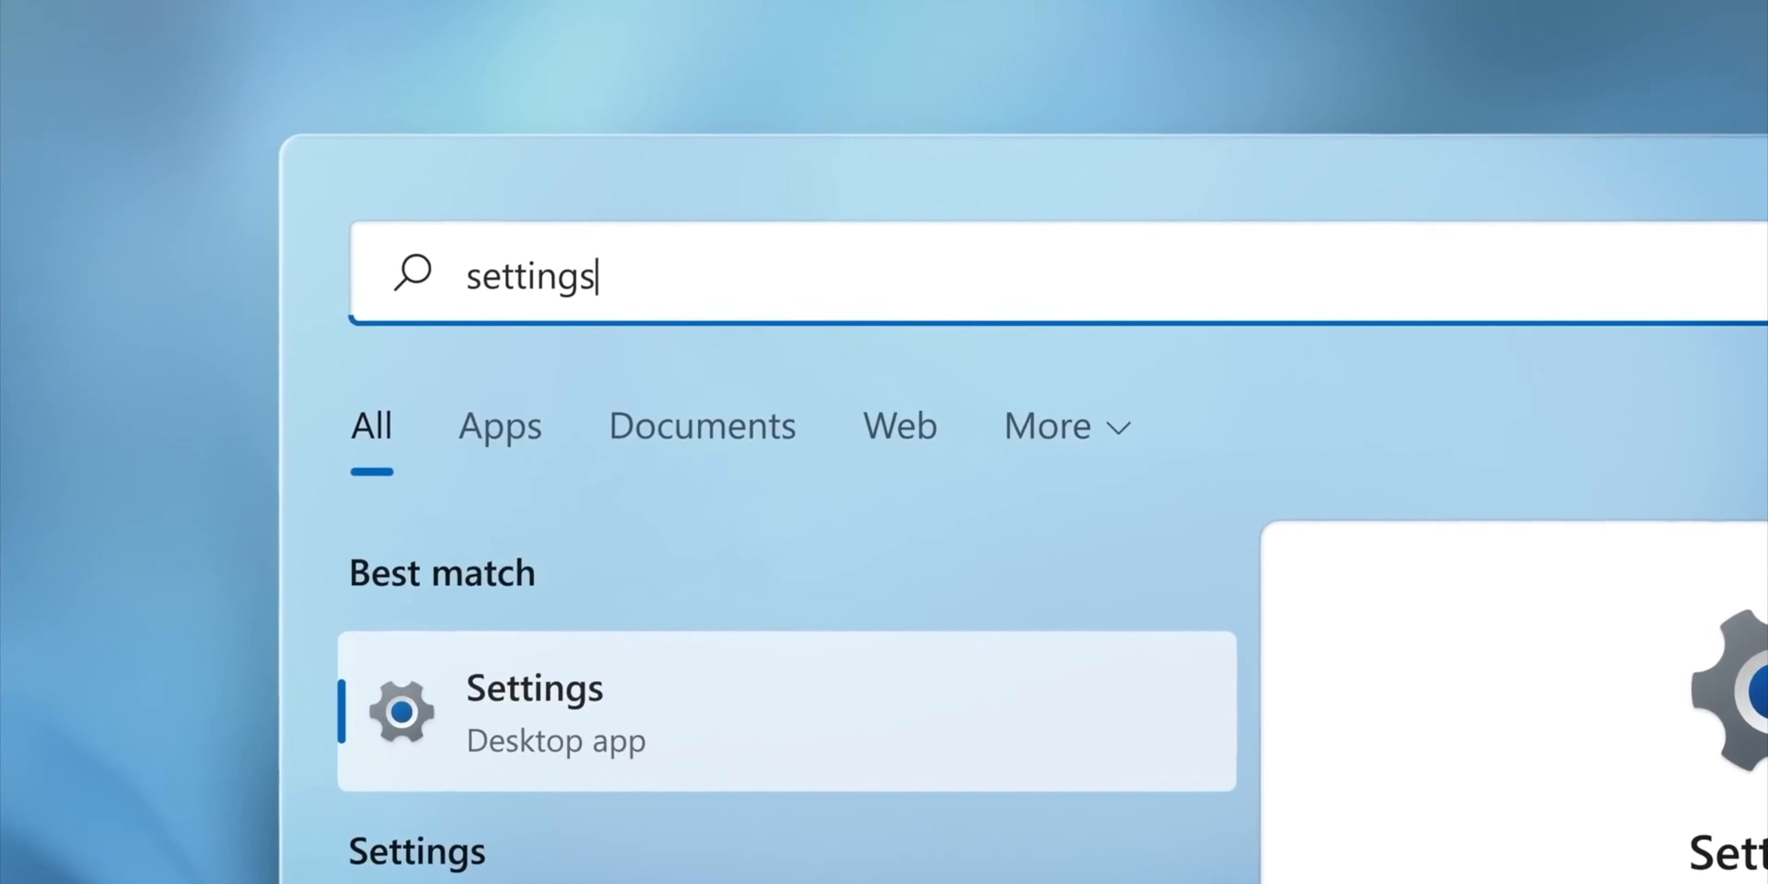